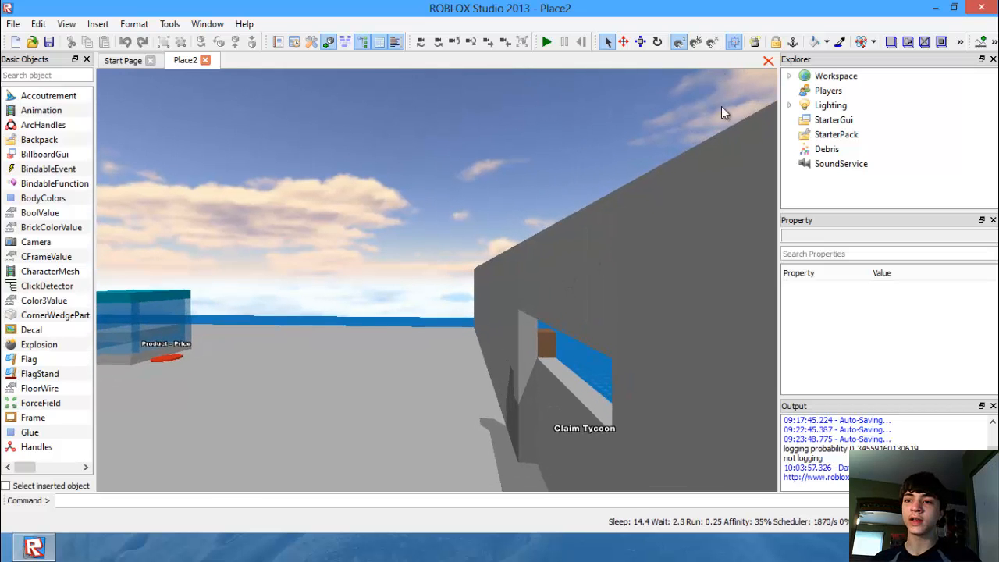
Insert a ScreenGui under StarterGui and a TextButton inside it.
{"action": "left_click", "coordinate": [833, 119]}
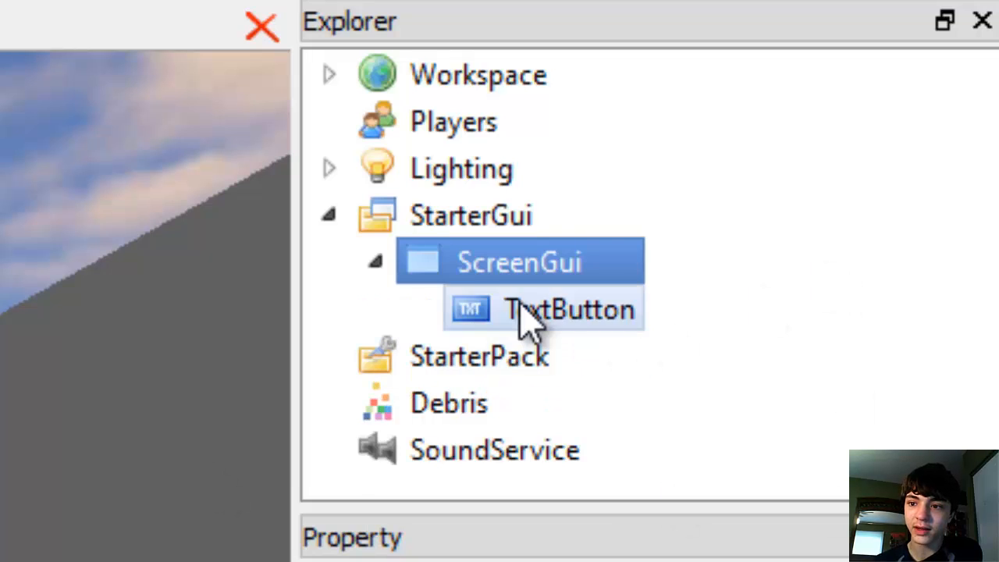
Place the TextButton at the left edge halfway down, sized about 0.1 by 0.045.
{"action": "left_click", "coordinate": [570, 309]}
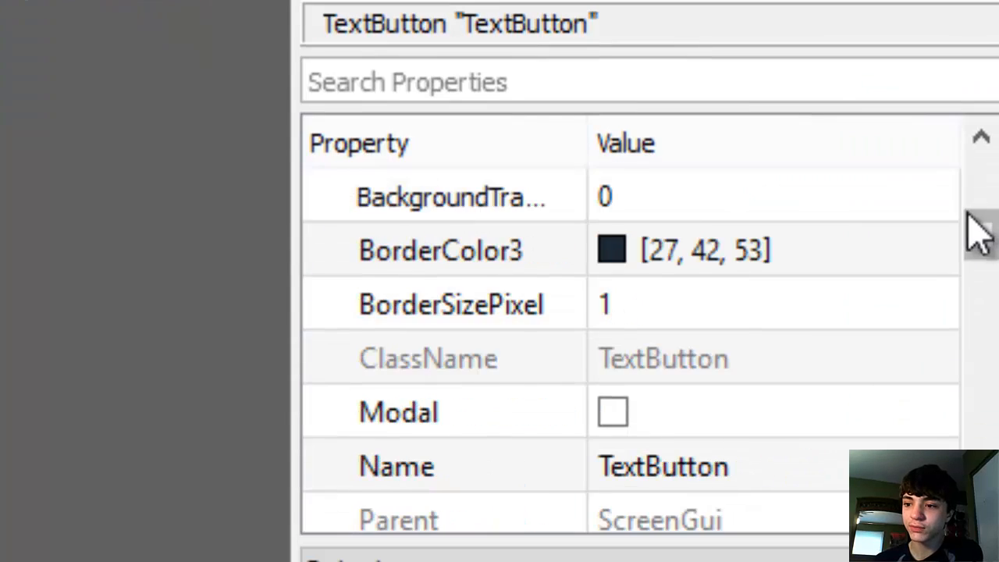
{"action": "scroll", "scroll_direction": "down", "scroll_amount": 3}
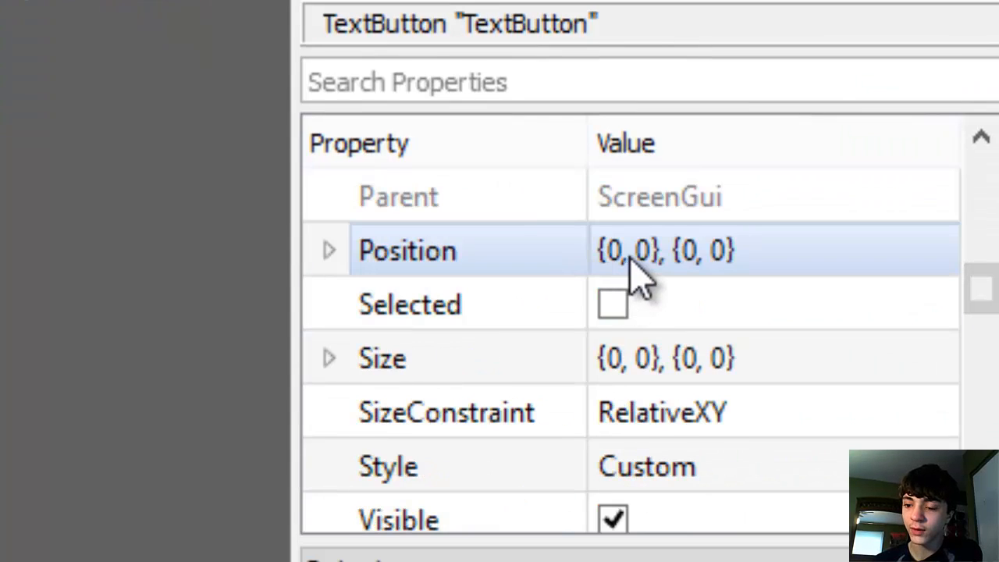
{"action": "left_click", "coordinate": [408, 249]}
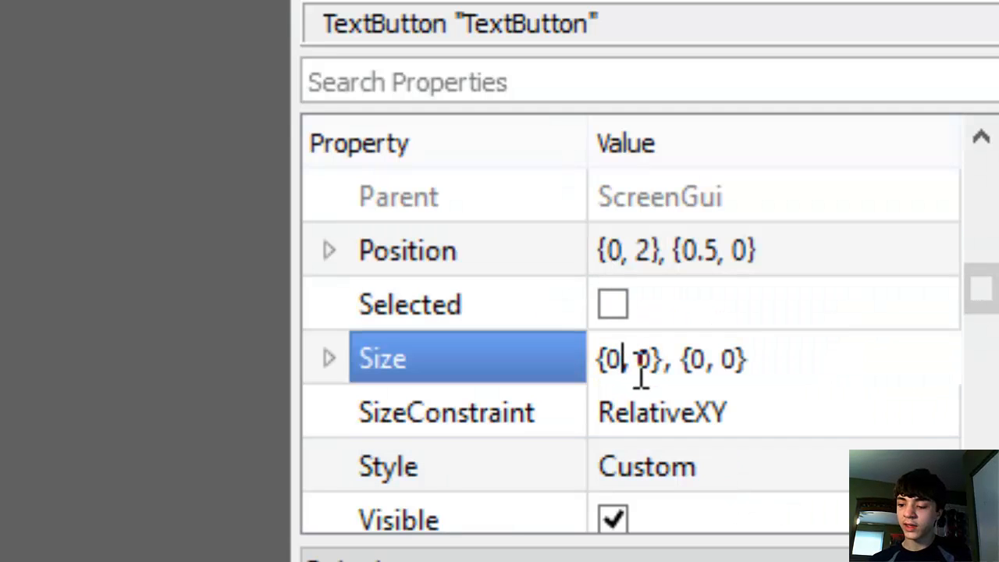
{"action": "type", "text": "0.1"}
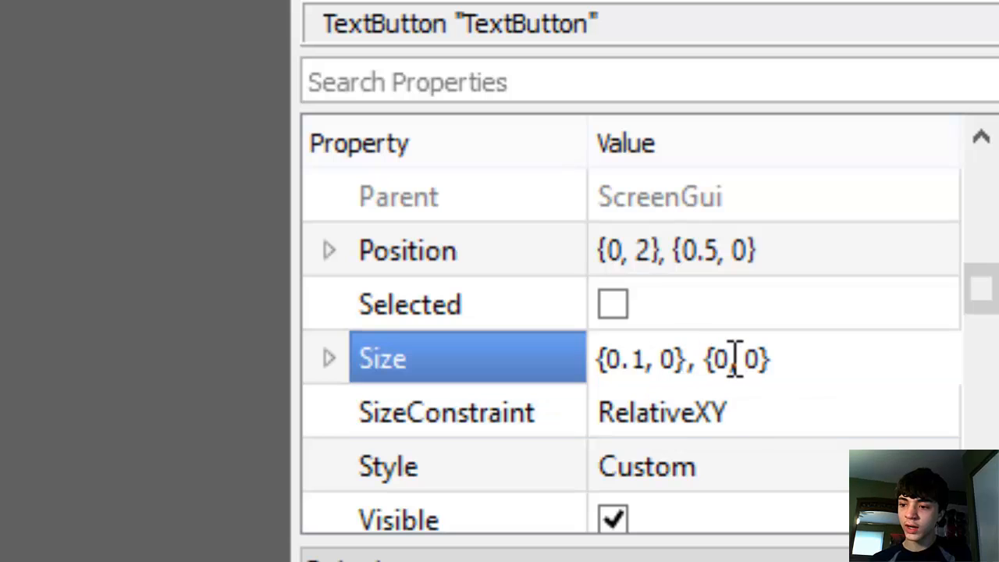
{"action": "type", "text": "0.025"}
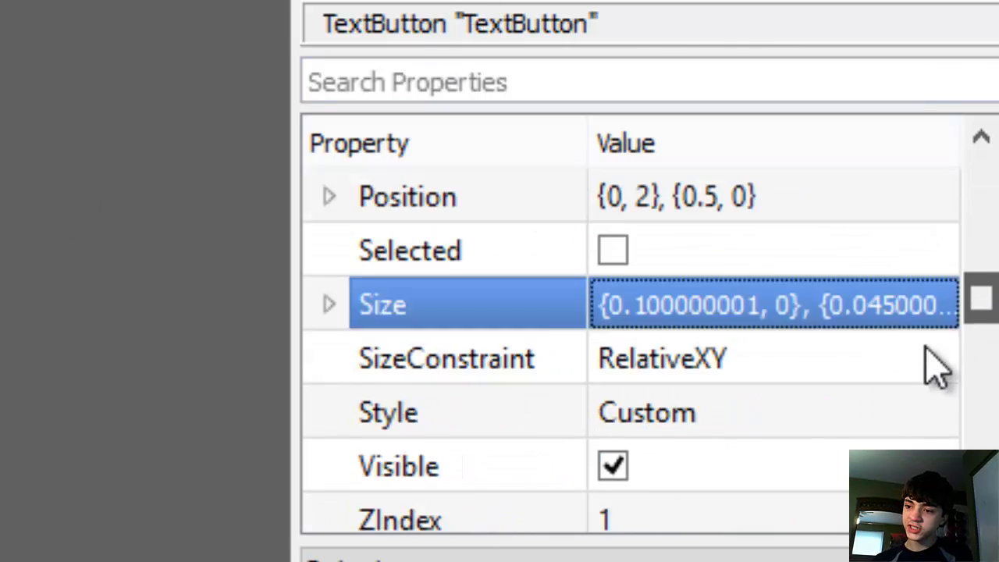
Give the button light grey (200,200,200) text reading Donate in ArialBold with text scaling on.
{"action": "scroll", "scroll_direction": "down", "scroll_amount": 3}
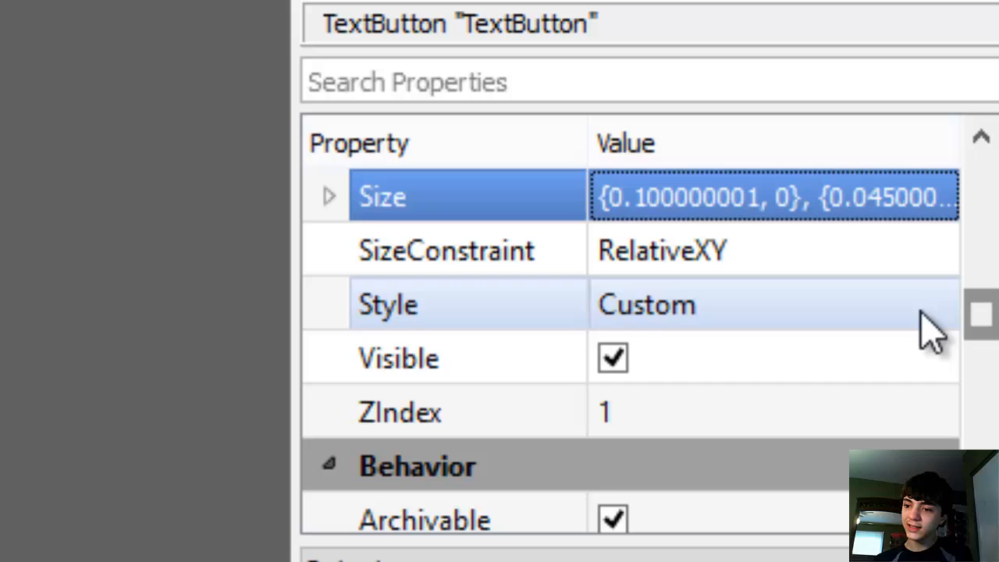
{"action": "left_click", "coordinate": [772, 304]}
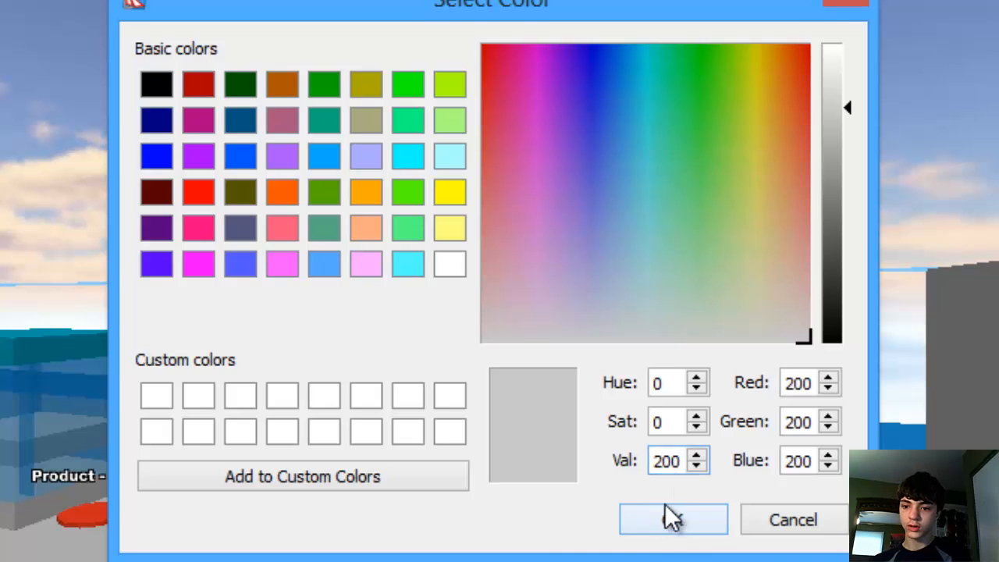
{"action": "left_click", "coordinate": [672, 518]}
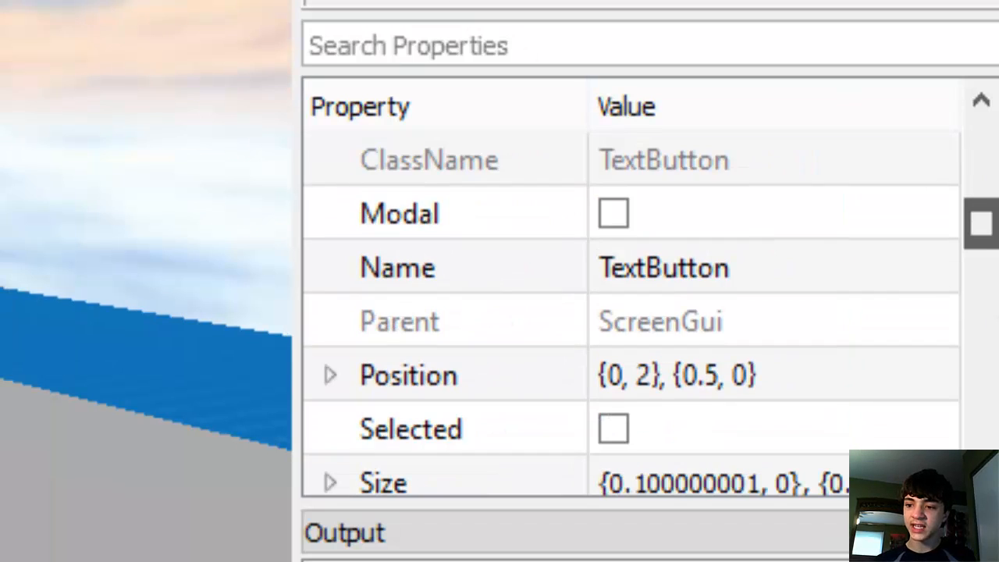
{"action": "scroll", "scroll_direction": "down", "scroll_amount": 3}
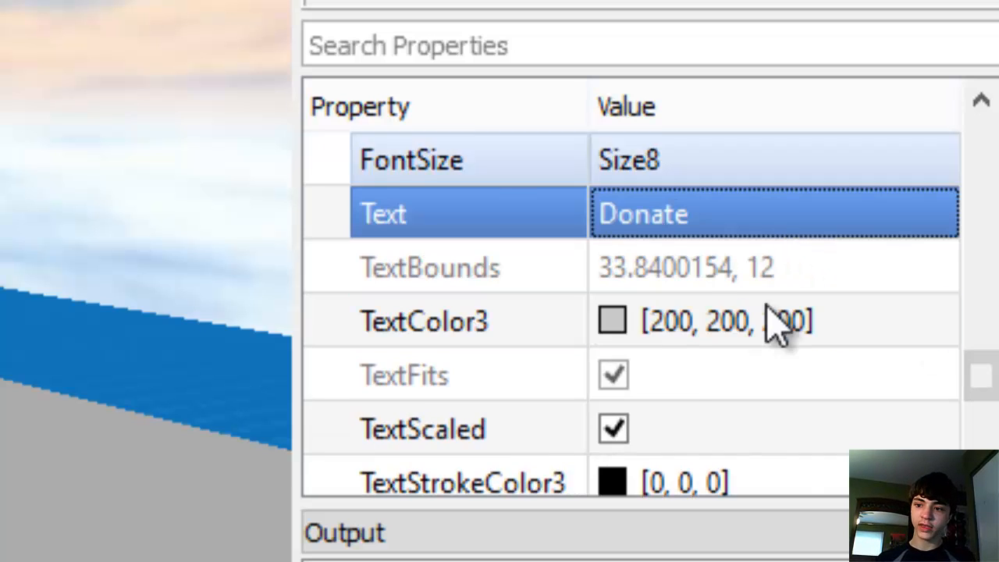
{"action": "scroll", "scroll_direction": "up", "scroll_amount": 3}
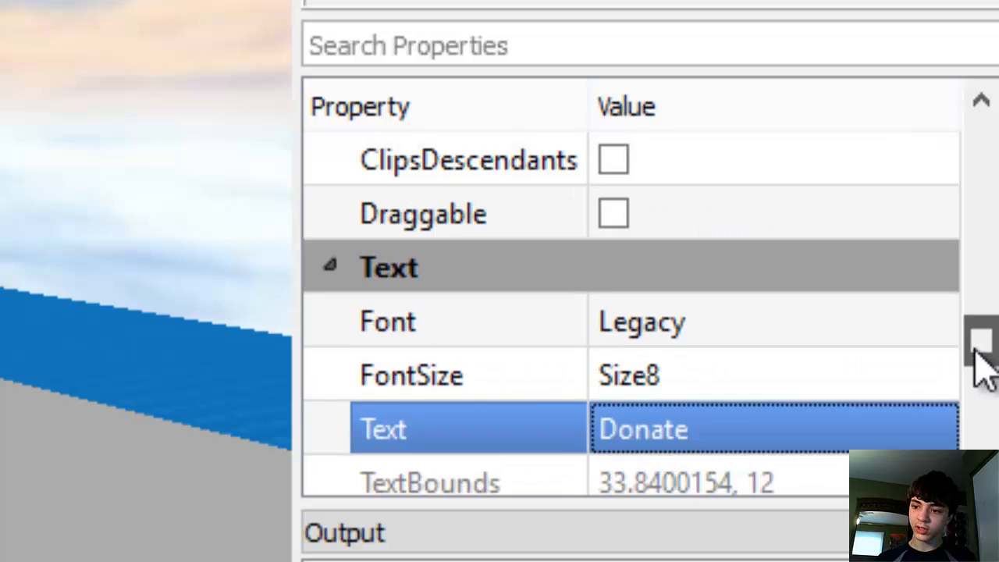
{"action": "left_click", "coordinate": [387, 322]}
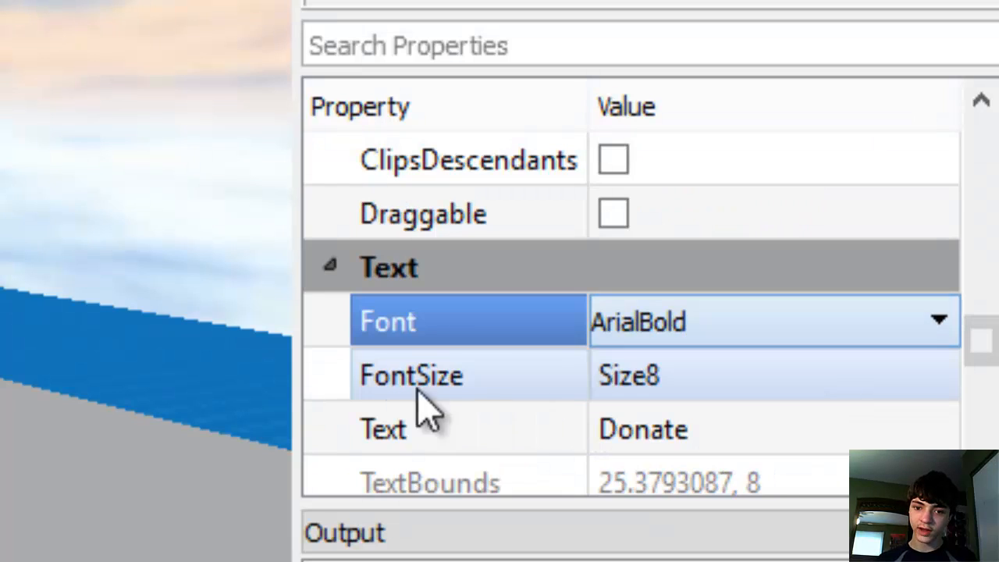
{"action": "mouse_move", "coordinate": [949, 398]}
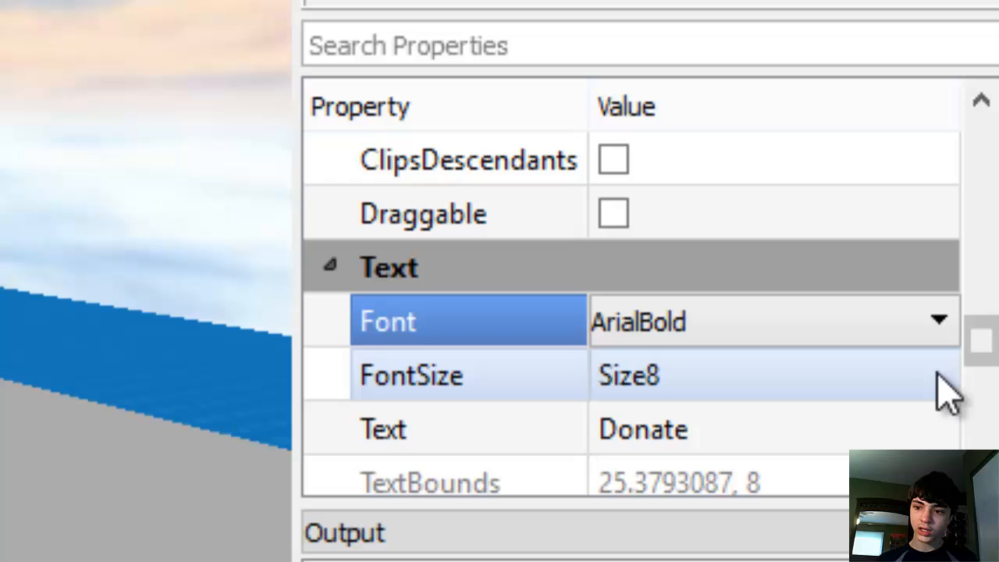
{"action": "scroll", "scroll_direction": "down", "scroll_amount": 3}
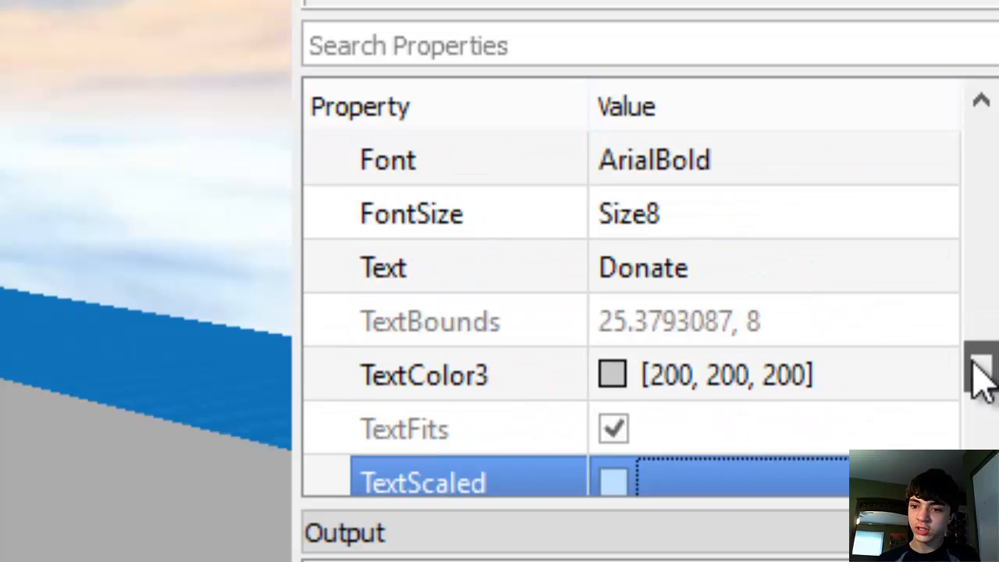
{"action": "left_click", "coordinate": [940, 428]}
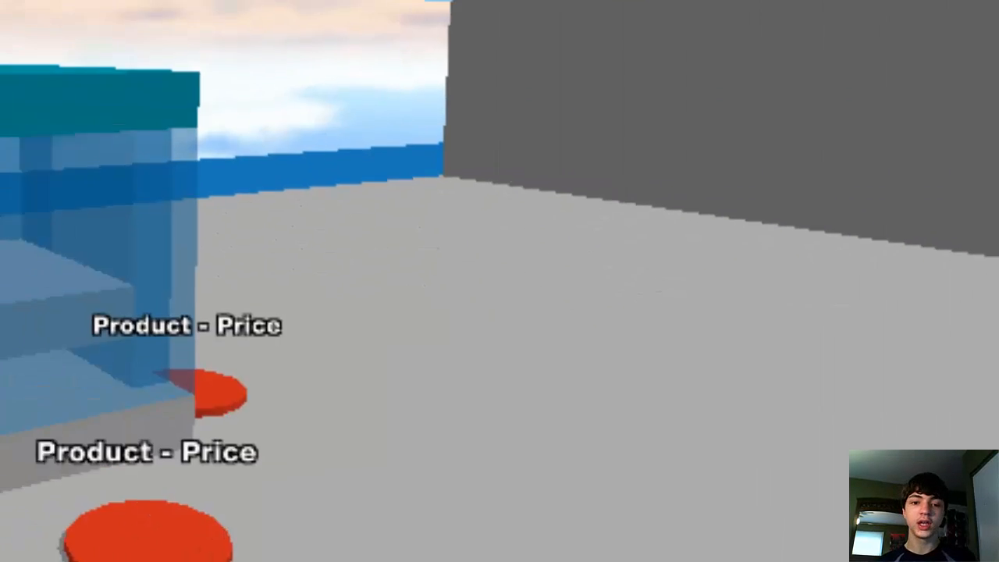
{"action": "mouse_move", "coordinate": [500, 281]}
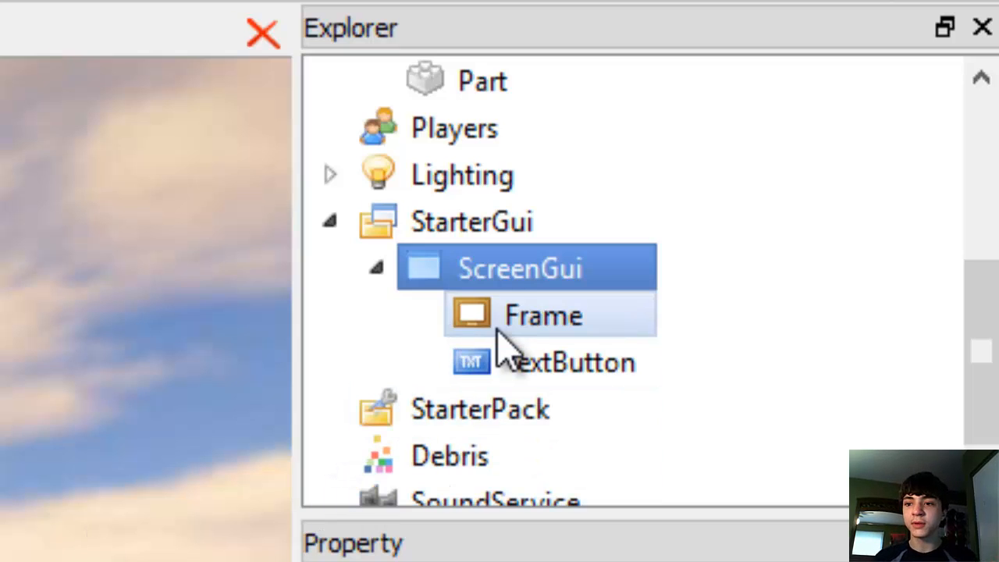
Add a Frame at {0.3,0},{0.4,0} sized {0.4,0},{0.2,0} near the screen centre.
{"action": "left_click", "coordinate": [543, 316]}
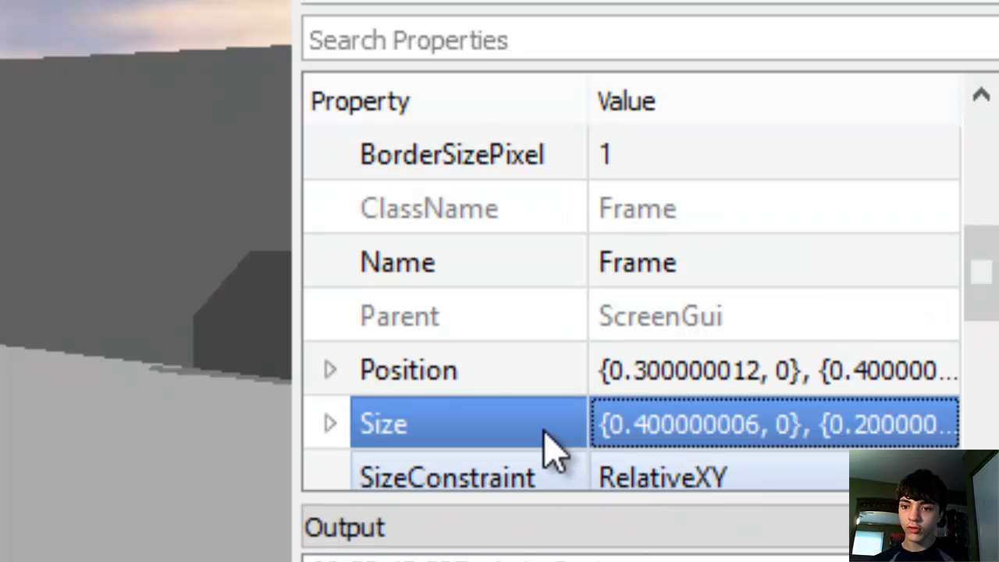
{"action": "scroll", "scroll_direction": "up", "scroll_amount": 3}
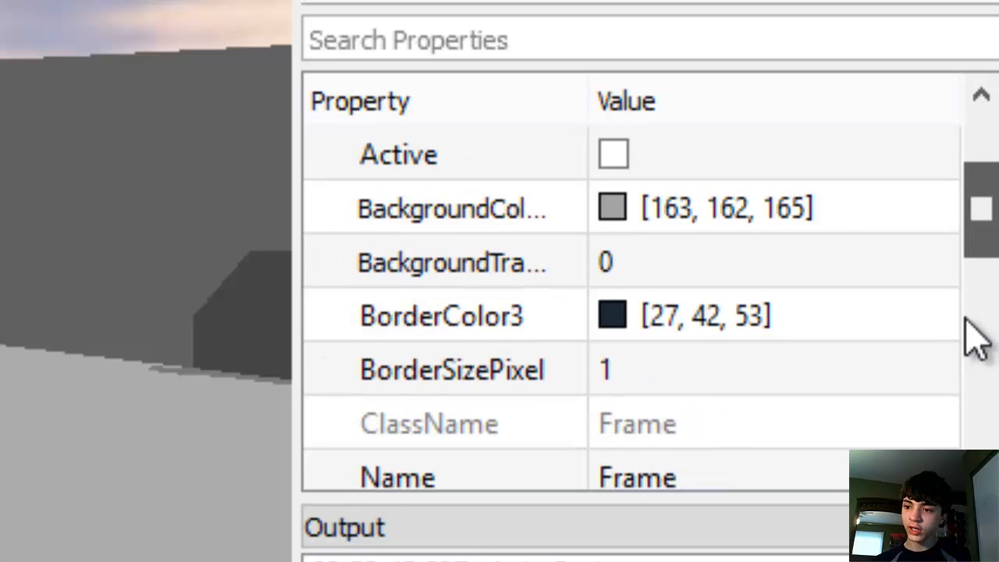
{"action": "left_click", "coordinate": [773, 262]}
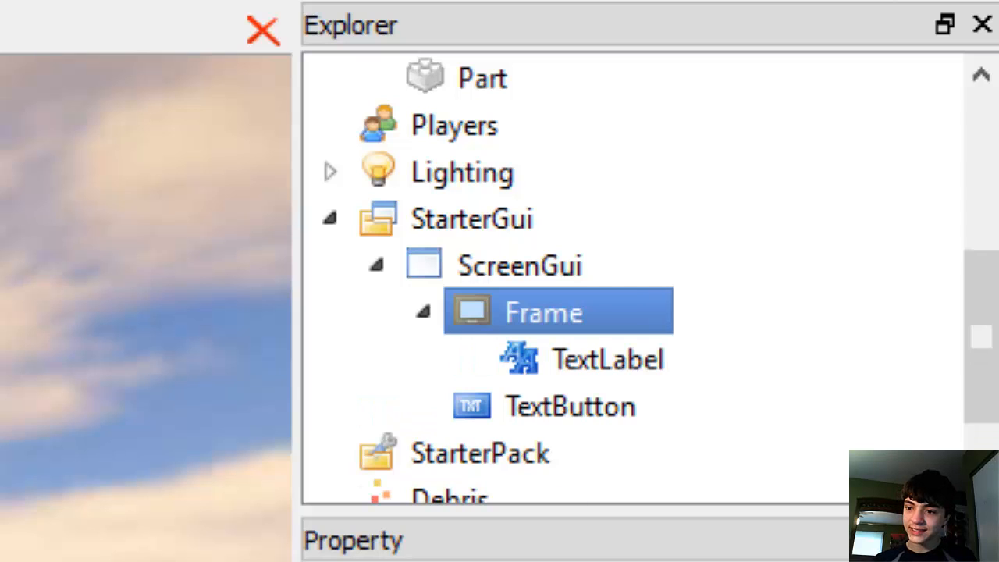
Make the TextLabel inside the Frame read DONATE in ArialBold.
{"action": "left_click", "coordinate": [609, 359]}
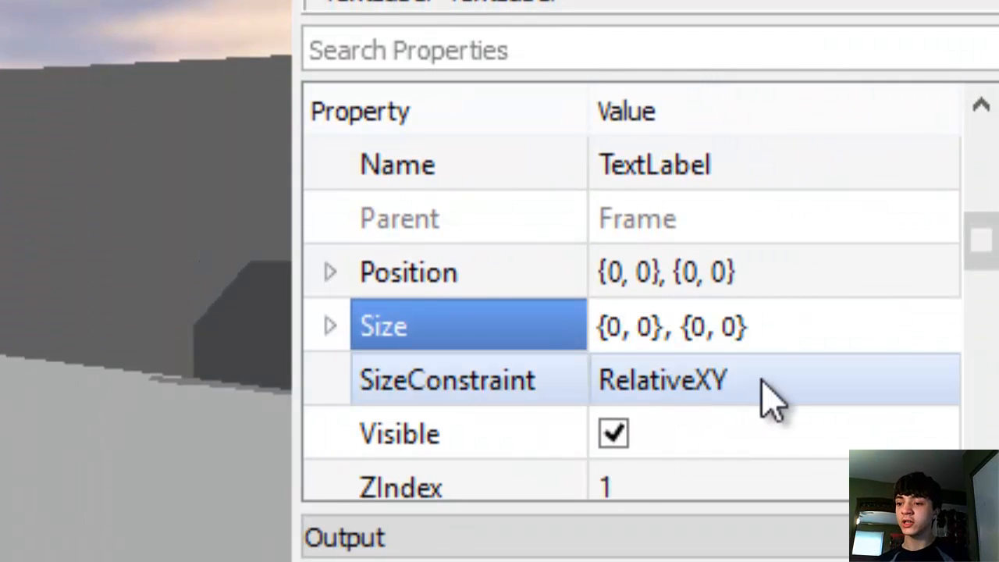
{"action": "mouse_move", "coordinate": [812, 450]}
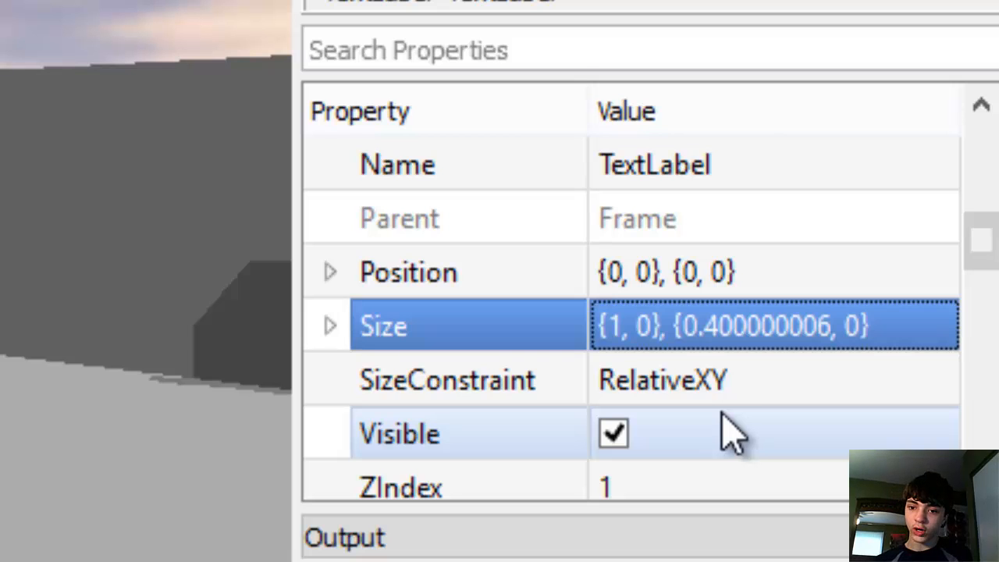
{"action": "scroll", "scroll_direction": "up", "scroll_amount": 3}
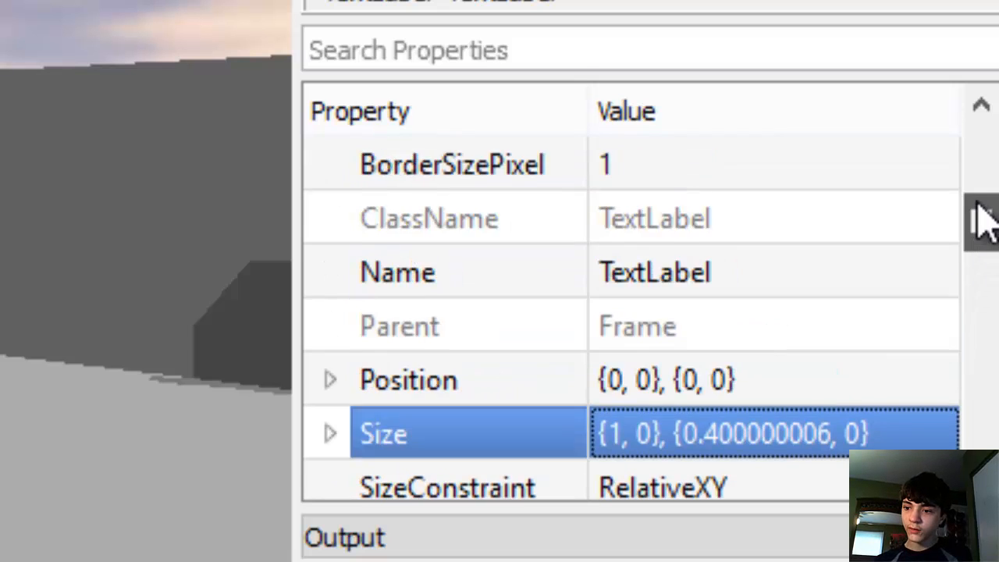
{"action": "scroll", "scroll_direction": "up", "scroll_amount": 3}
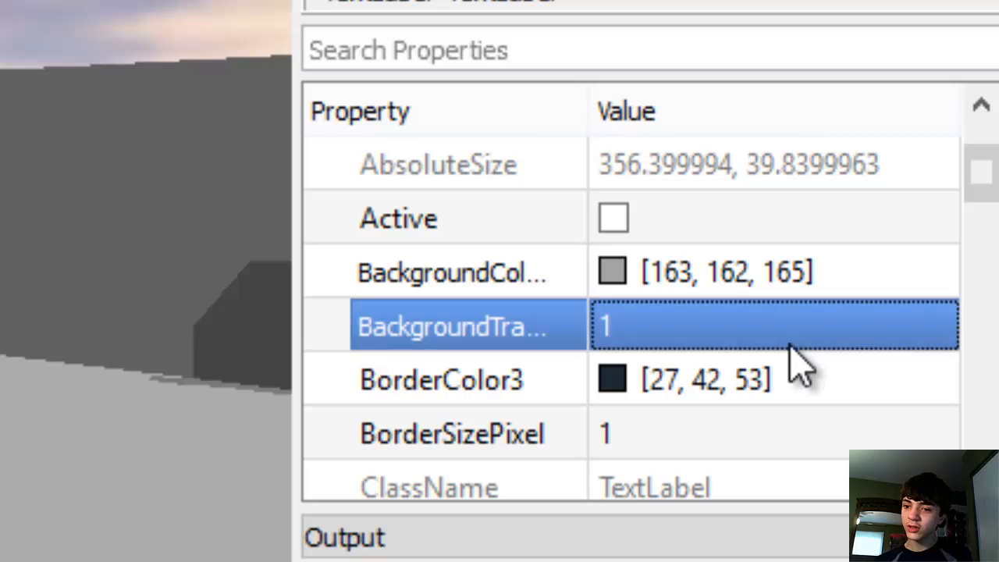
{"action": "scroll", "scroll_direction": "down", "scroll_amount": 3}
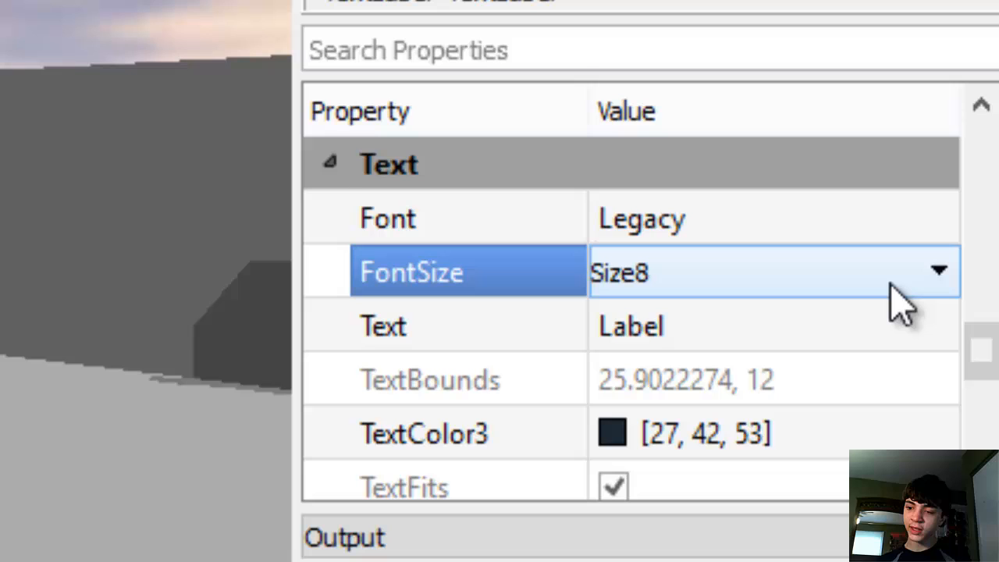
{"action": "mouse_move", "coordinate": [889, 309]}
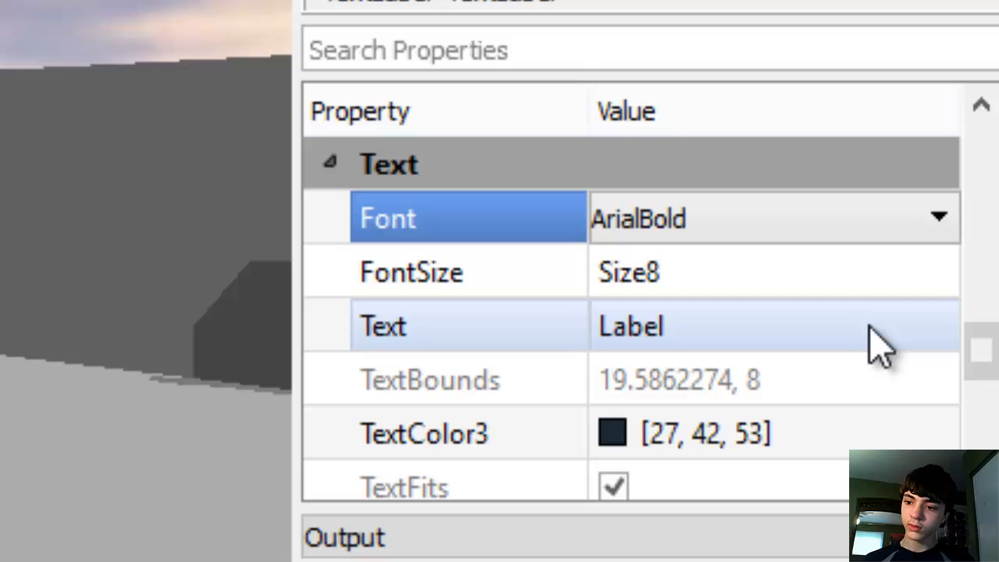
{"action": "type", "text": "D"}
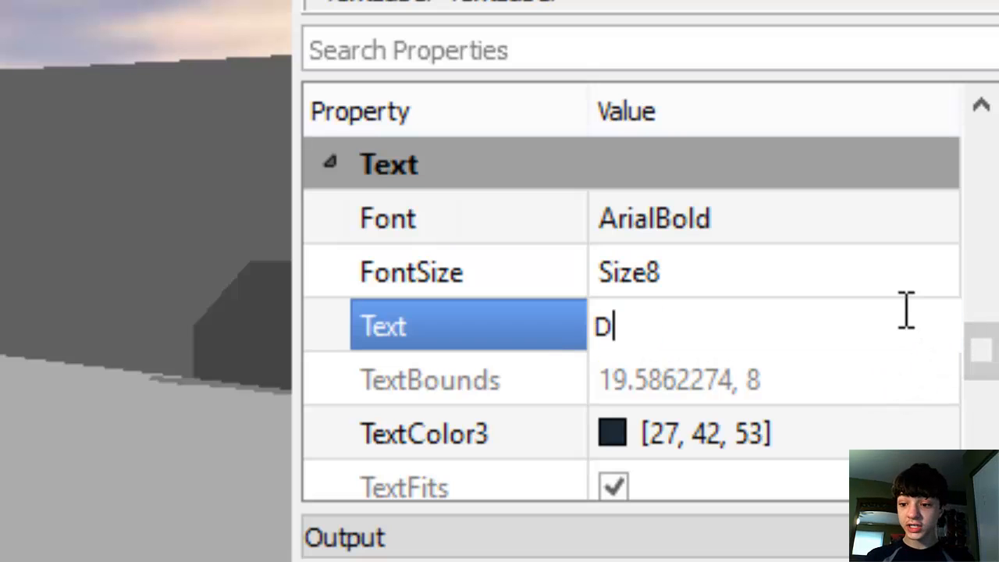
{"action": "type", "text": "ONATE"}
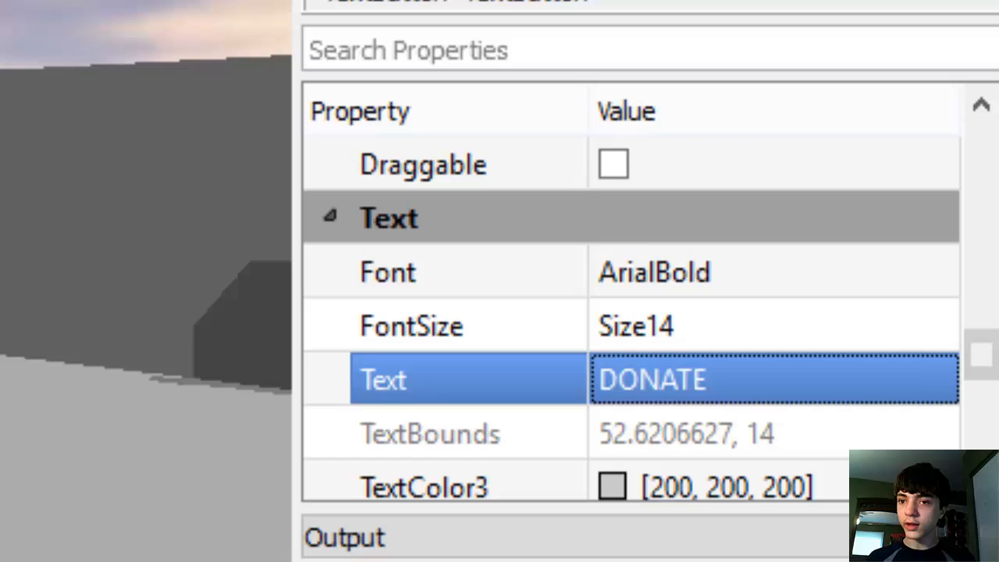
Set the label's text colour to near-black (20, 20, 20).
{"action": "scroll", "scroll_direction": "down", "scroll_amount": 3}
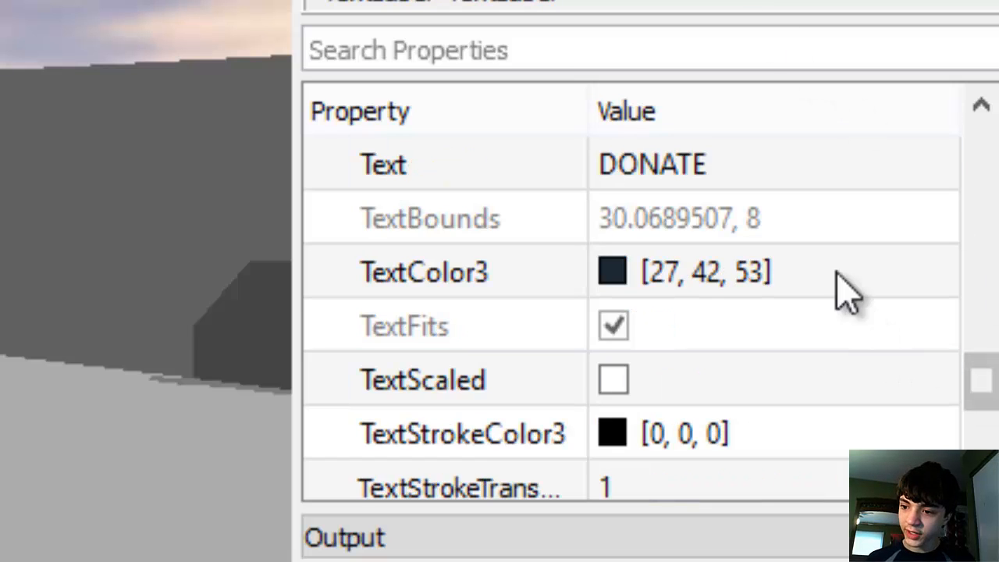
{"action": "left_click", "coordinate": [425, 271]}
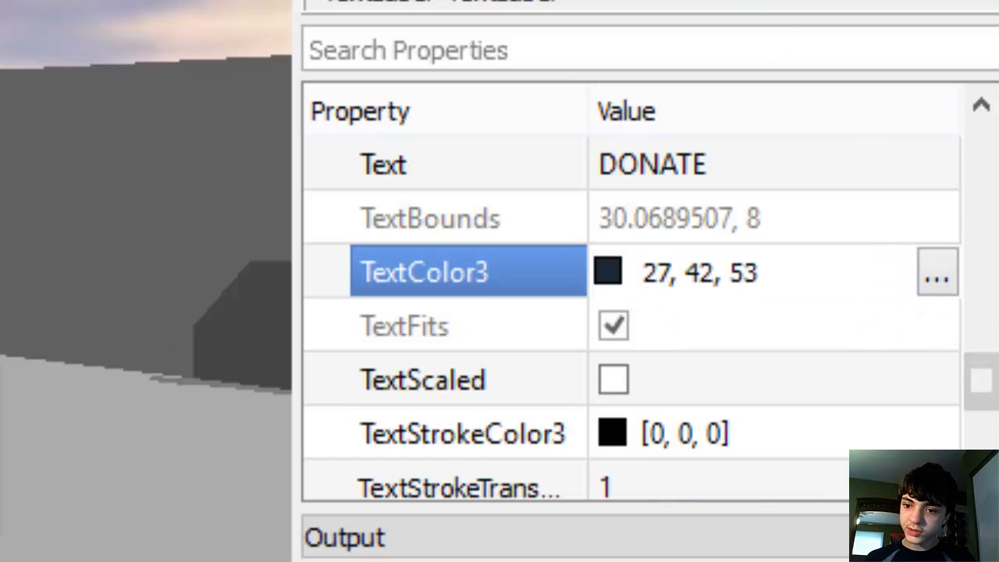
{"action": "left_click", "coordinate": [936, 272]}
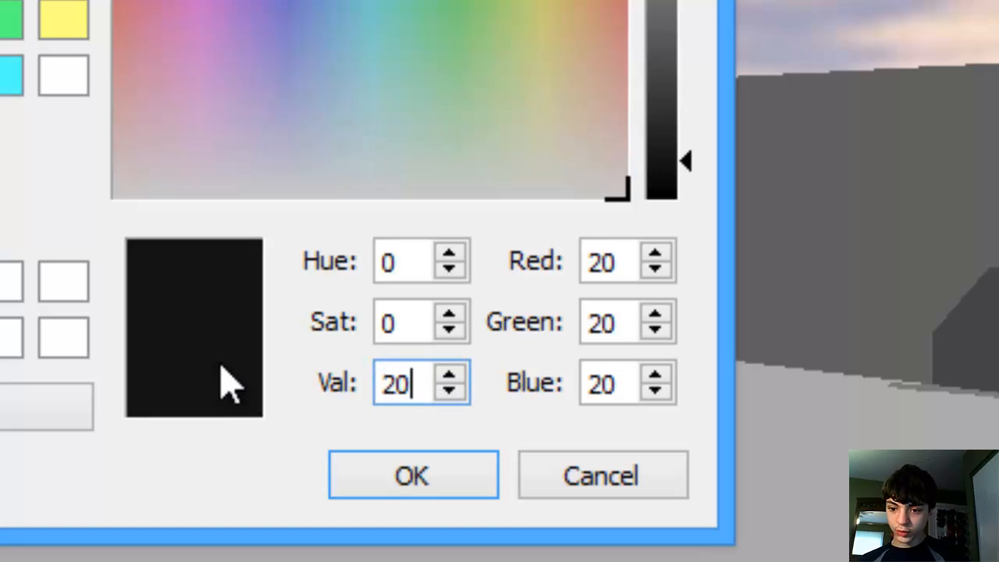
{"action": "left_click", "coordinate": [412, 475]}
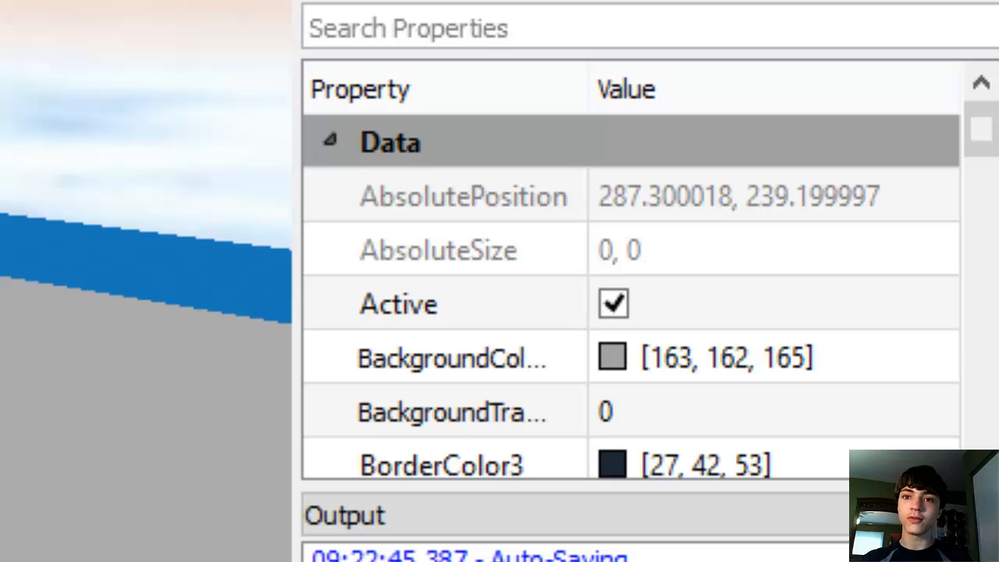
{"action": "mouse_move", "coordinate": [828, 133]}
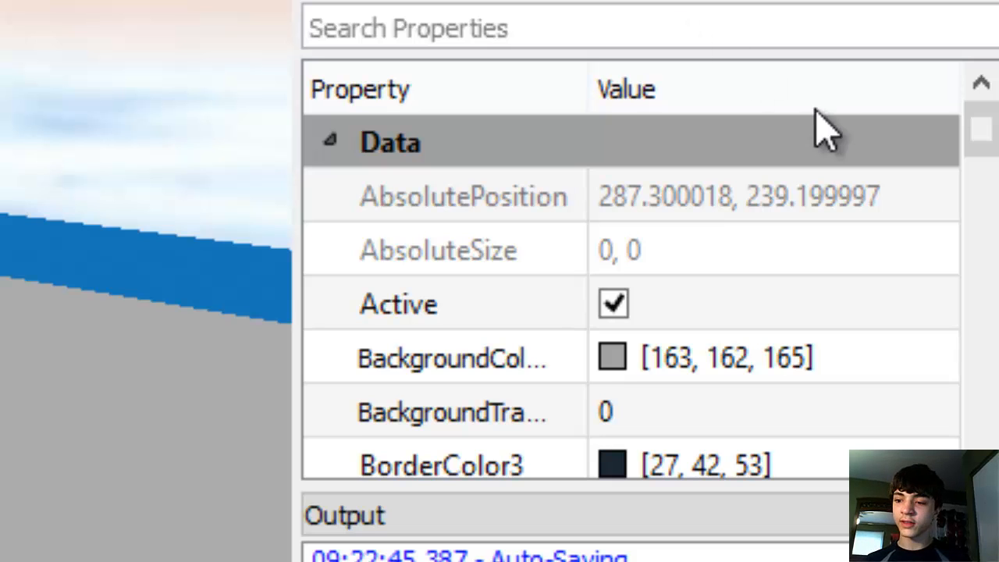
Position the TextBox at {0.05,0},{0.7,0} with size {0.4,0},{0.2,0} in the frame's lower left.
{"action": "scroll", "scroll_direction": "down", "scroll_amount": 3}
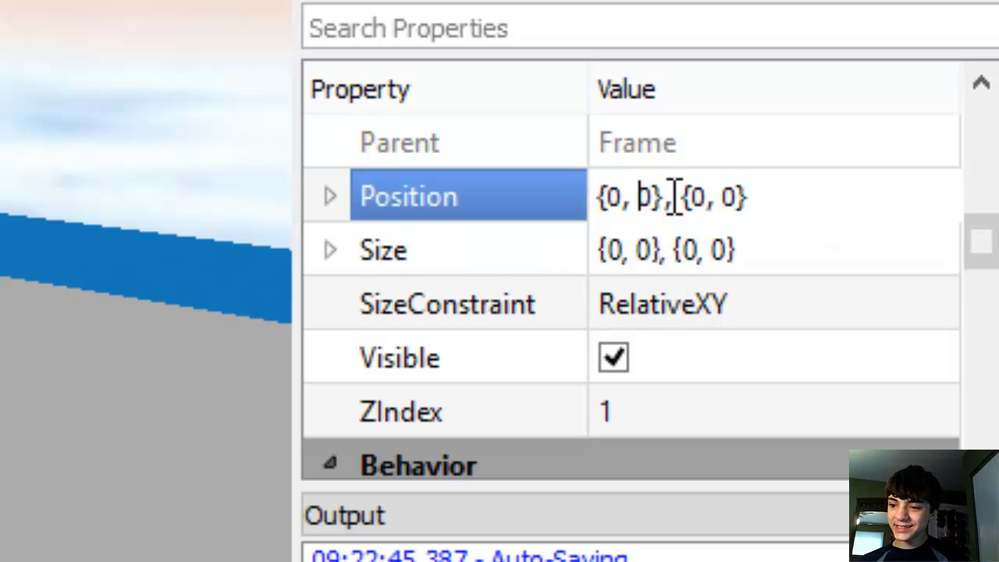
{"action": "type", "text": "0.5"}
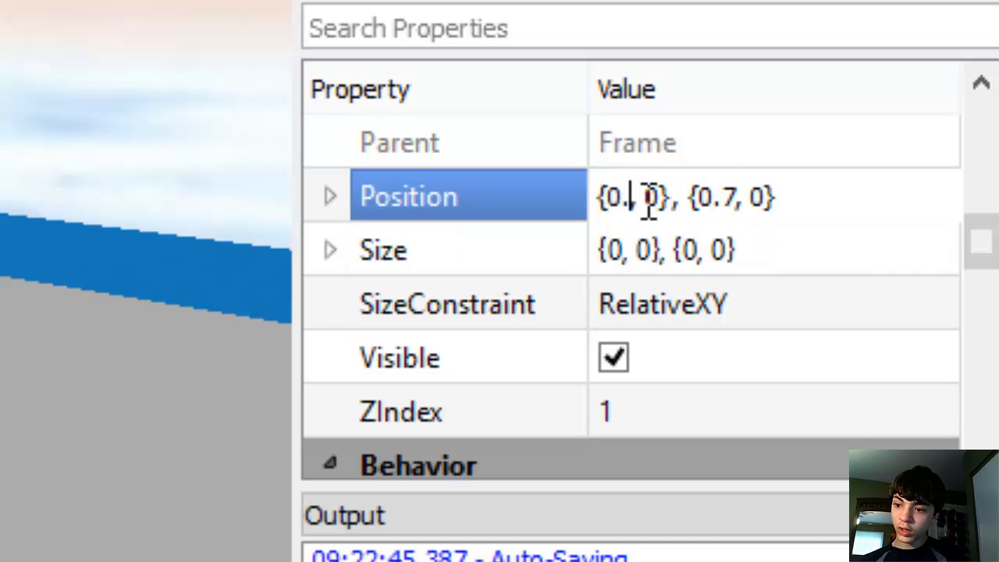
{"action": "left_click", "coordinate": [469, 250]}
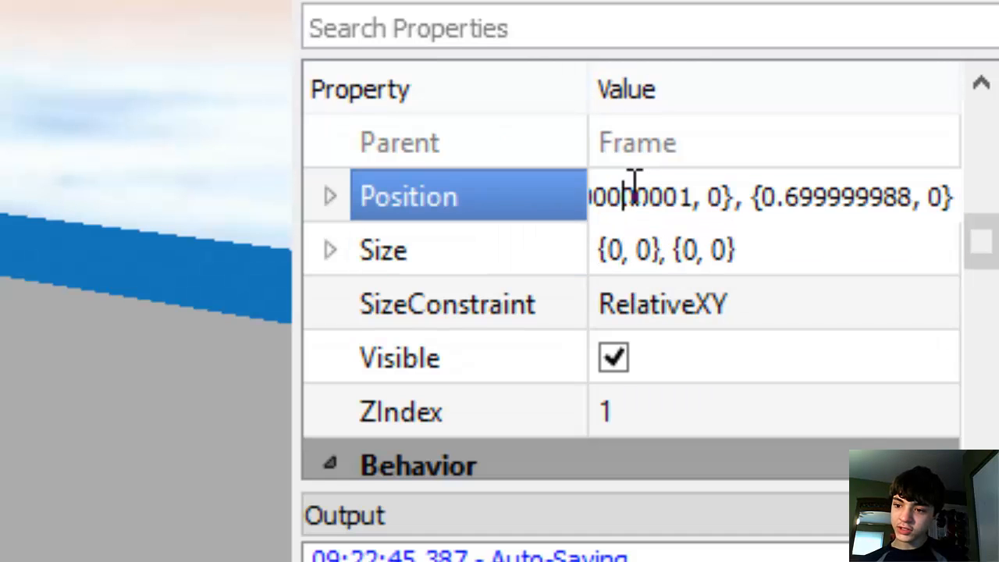
{"action": "double_click", "coordinate": [687, 197]}
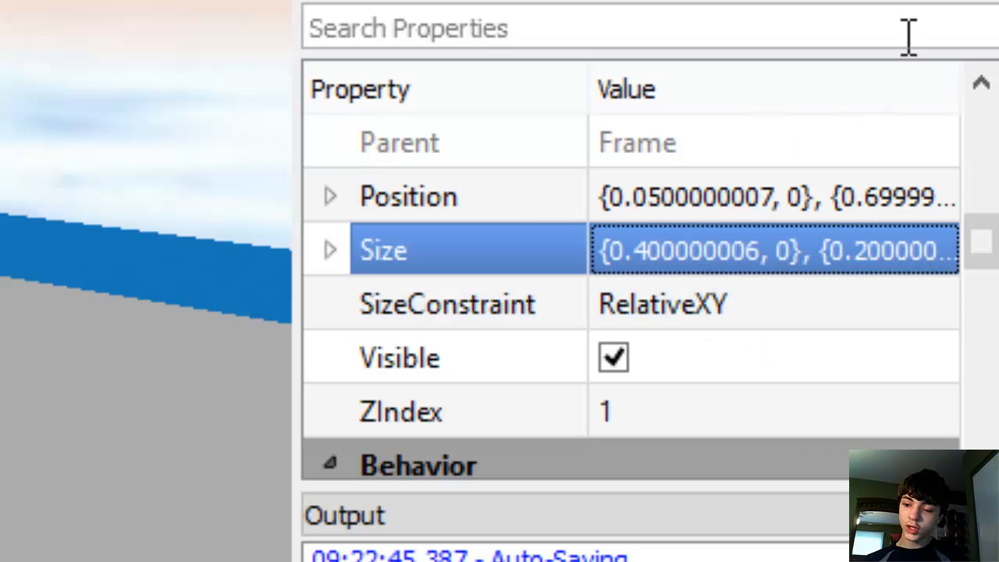
Make the TextBox dark grey (50,50,50) reading 'Player Name' in light grey (200,200,200).
{"action": "scroll", "scroll_direction": "up", "scroll_amount": 3}
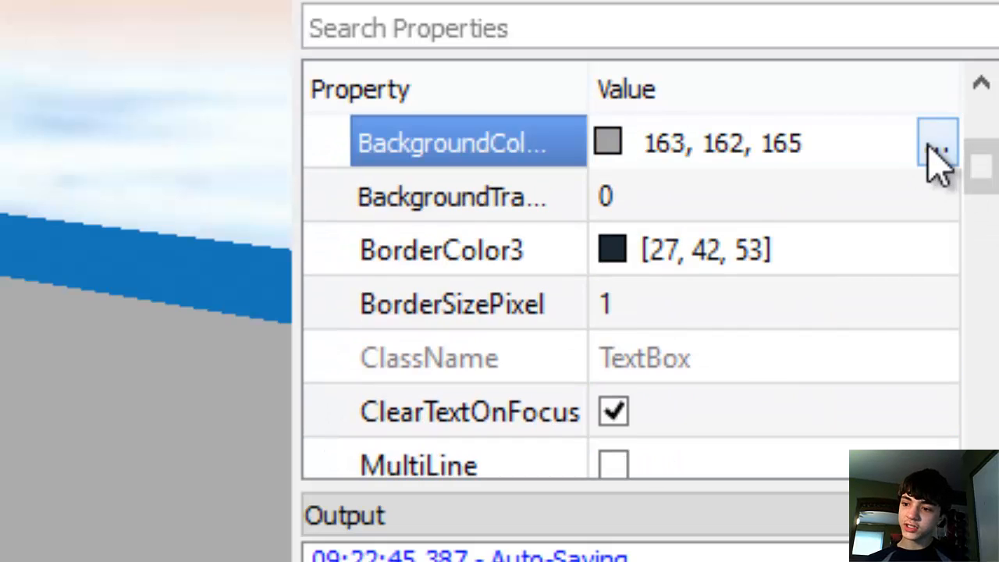
{"action": "left_click", "coordinate": [937, 143]}
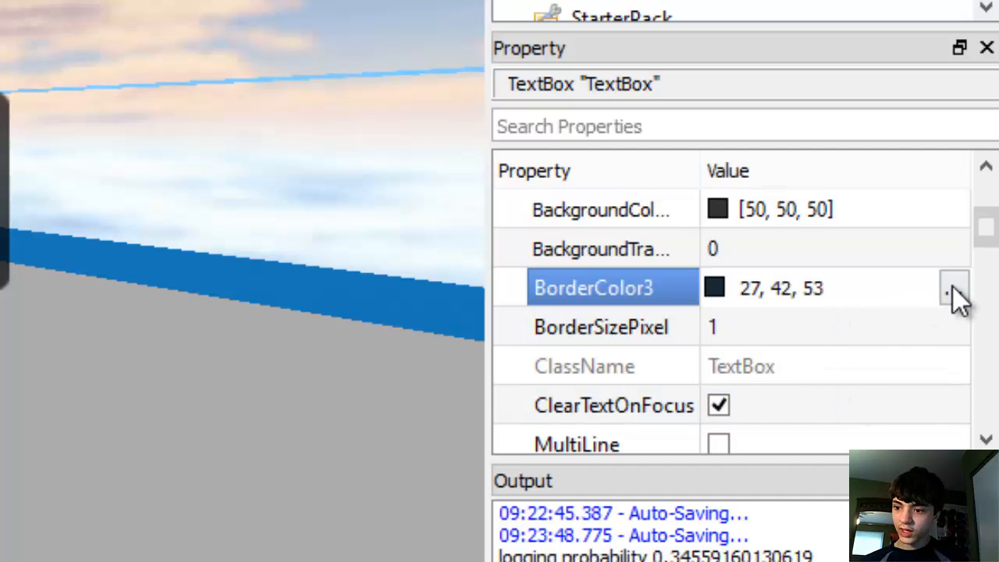
{"action": "left_click", "coordinate": [954, 287]}
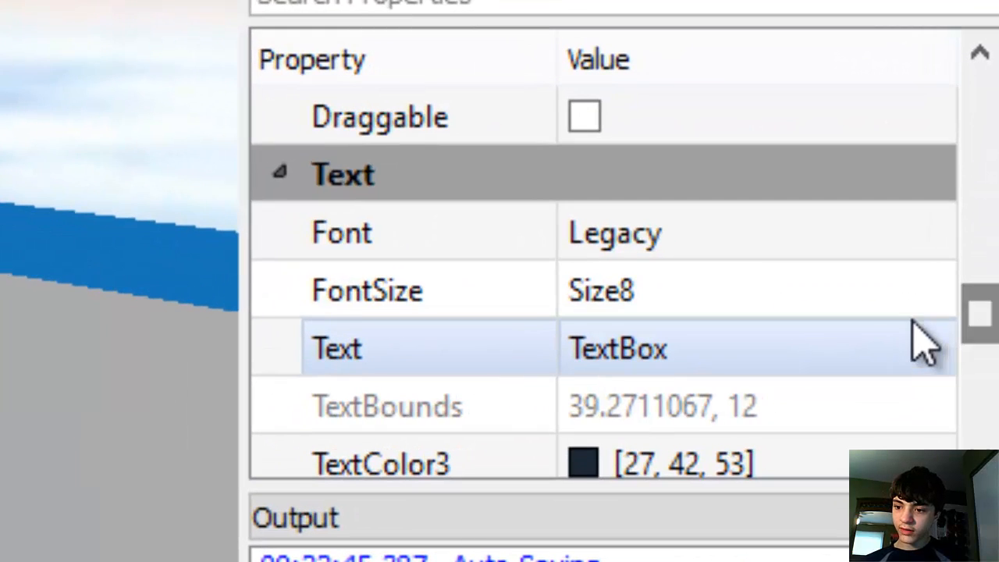
{"action": "double_click", "coordinate": [617, 348]}
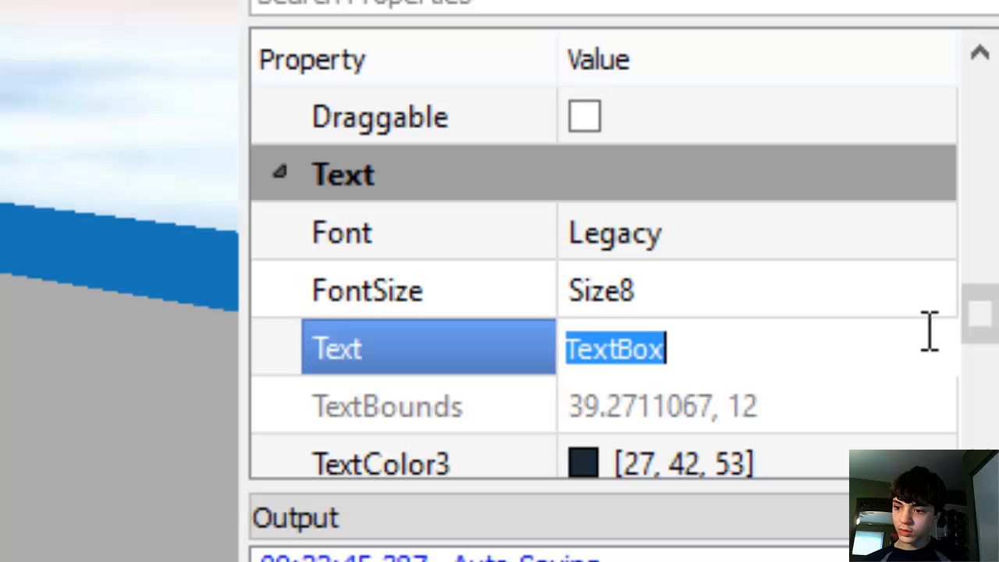
{"action": "mouse_move", "coordinate": [118, 340]}
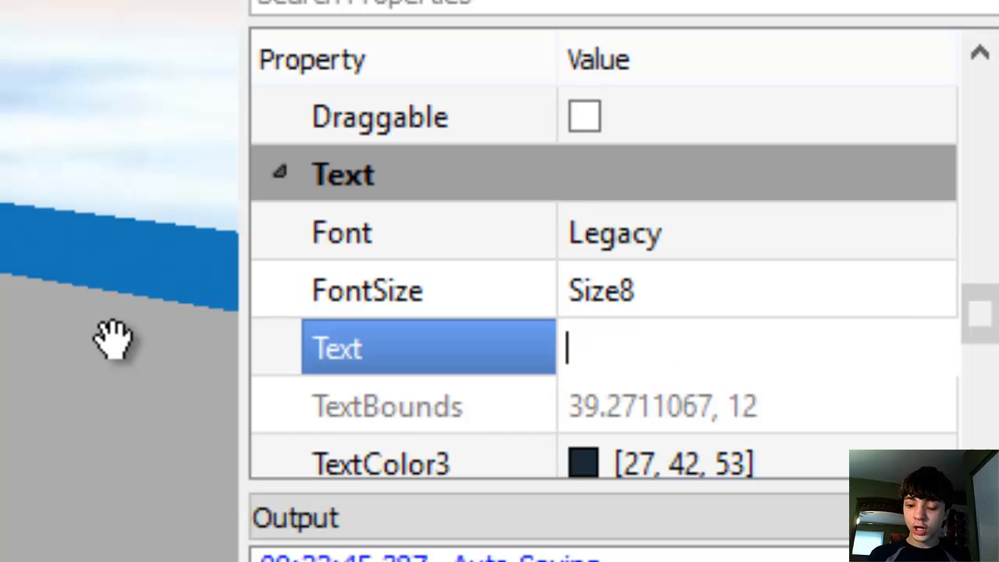
{"action": "type", "text": "Player Na"}
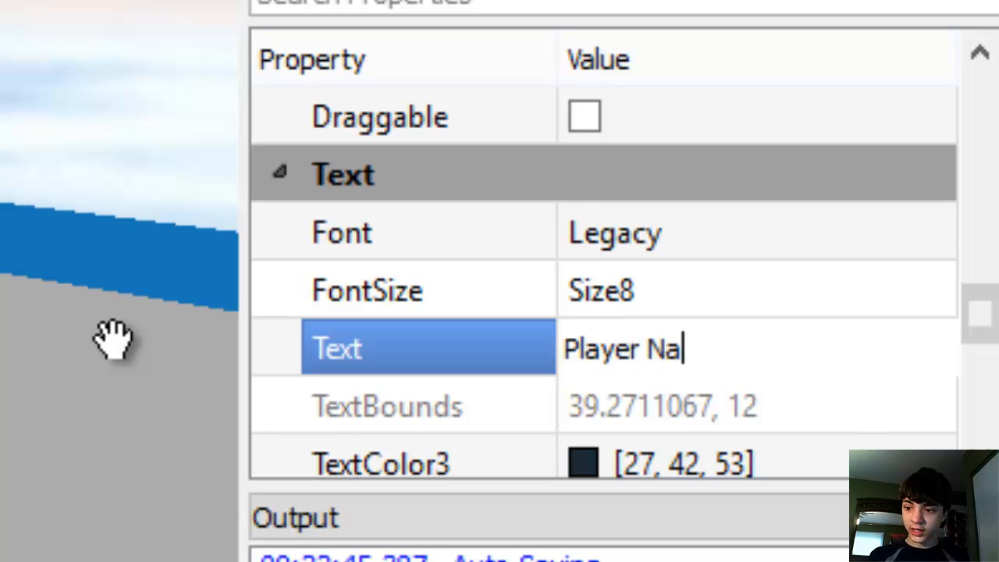
{"action": "type", "text": "me"}
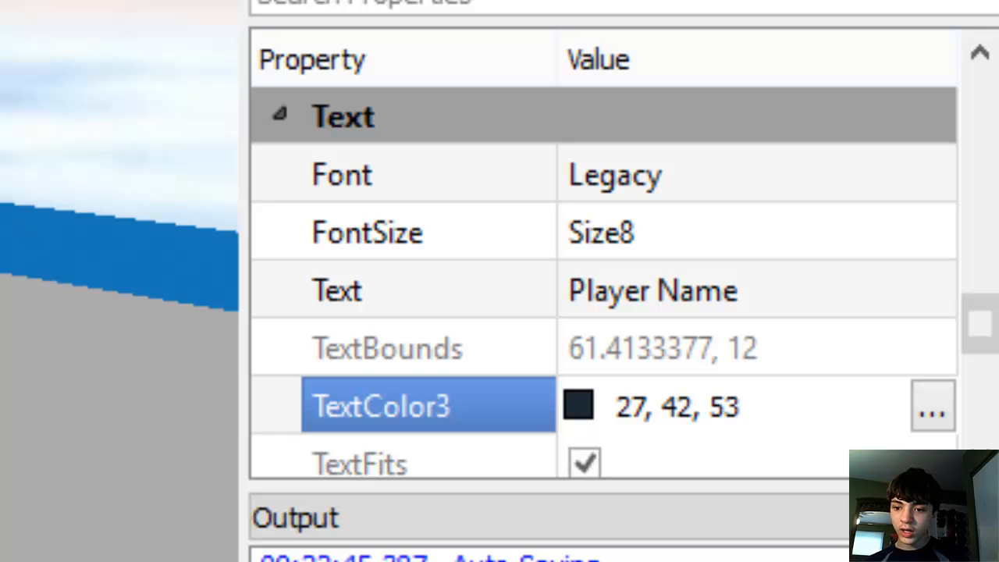
{"action": "double_click", "coordinate": [677, 406]}
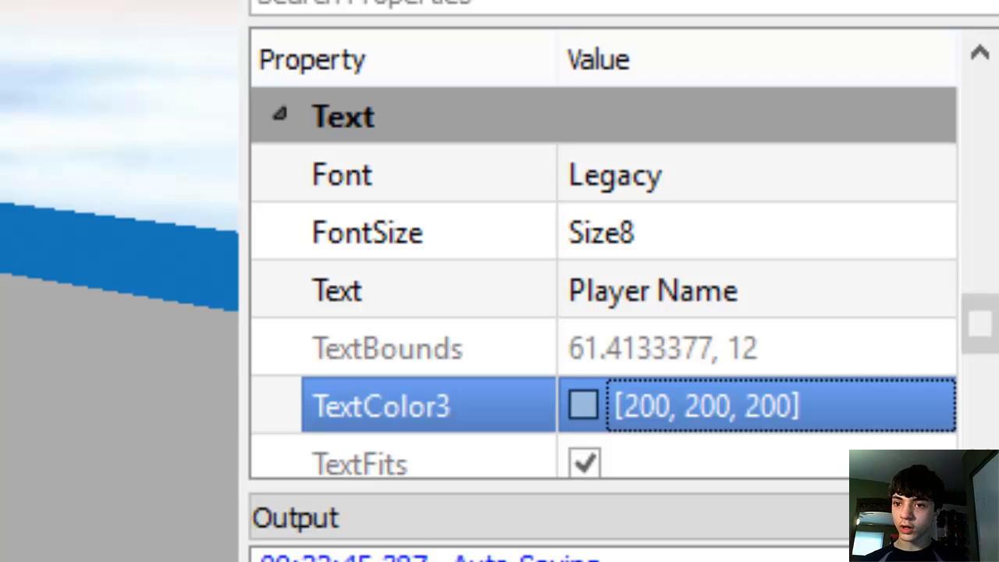
{"action": "mouse_move", "coordinate": [518, 140]}
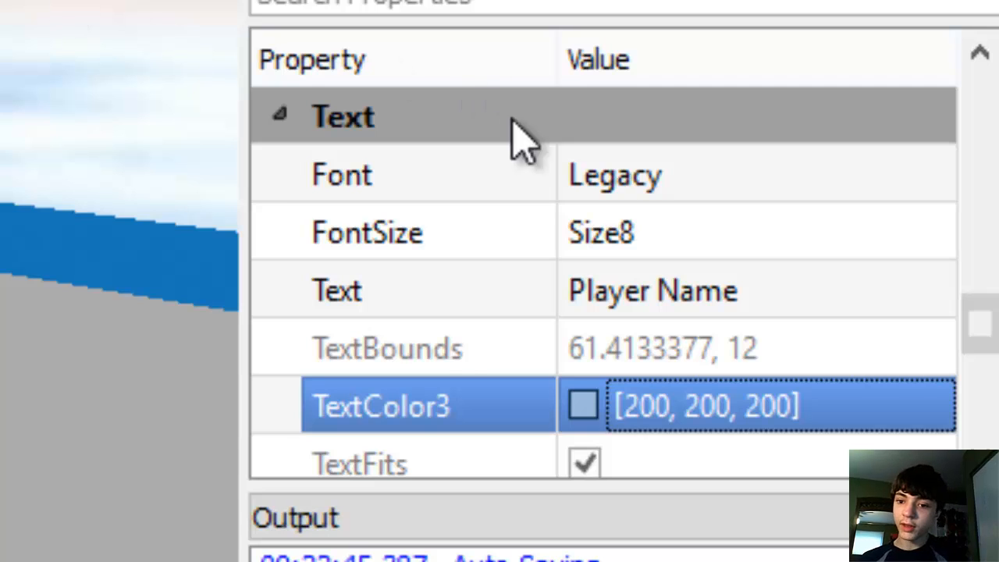
{"action": "mouse_move", "coordinate": [515, 141]}
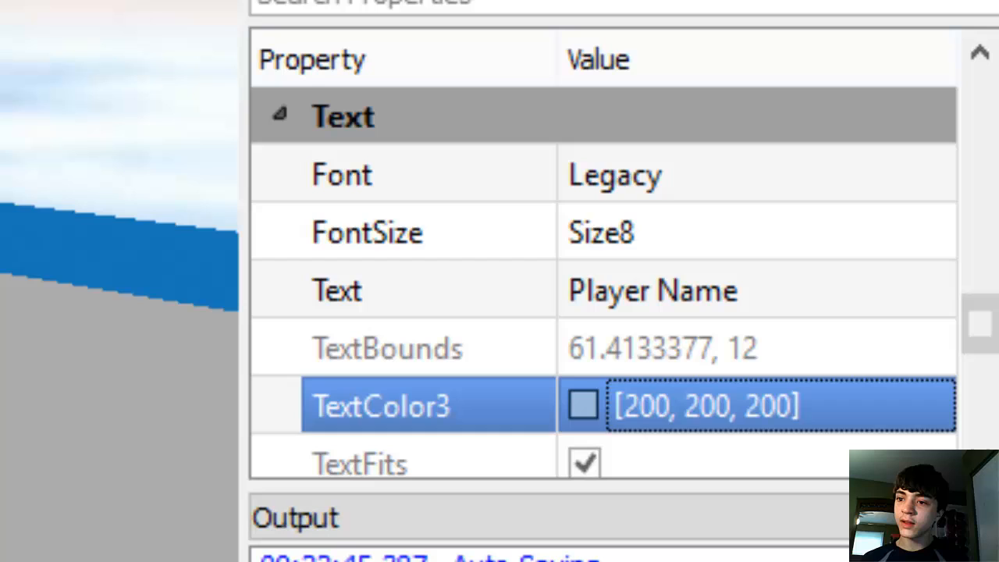
{"action": "scroll", "scroll_direction": "down", "scroll_amount": 3}
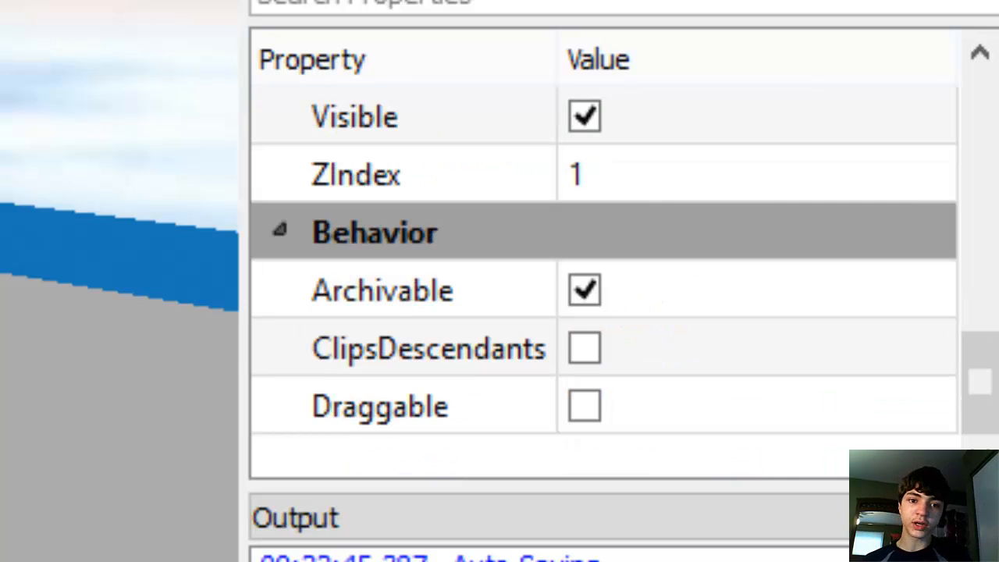
Place the second TextButton at {0.55,0},{0.7,0}, sized {0.4,0},{0.2,0}, with dark grey (50,50,50) background.
{"action": "scroll", "scroll_direction": "up", "scroll_amount": 3}
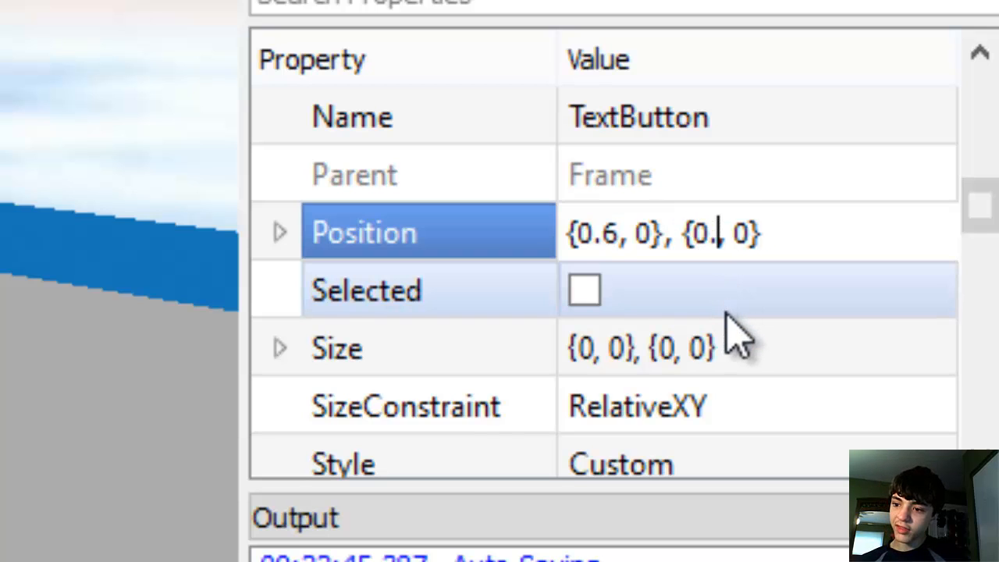
{"action": "type", "text": "7"}
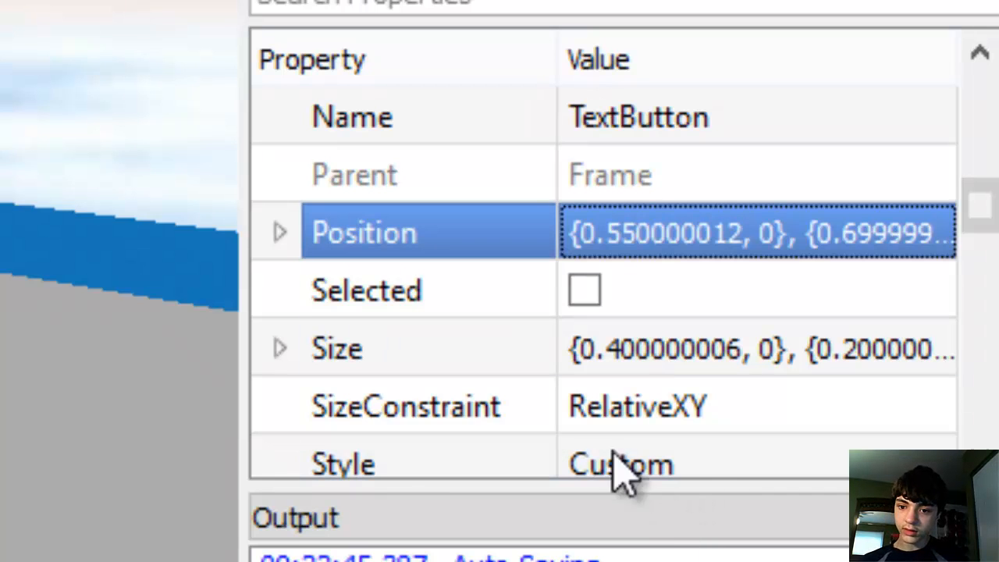
{"action": "scroll", "scroll_direction": "up", "scroll_amount": 3}
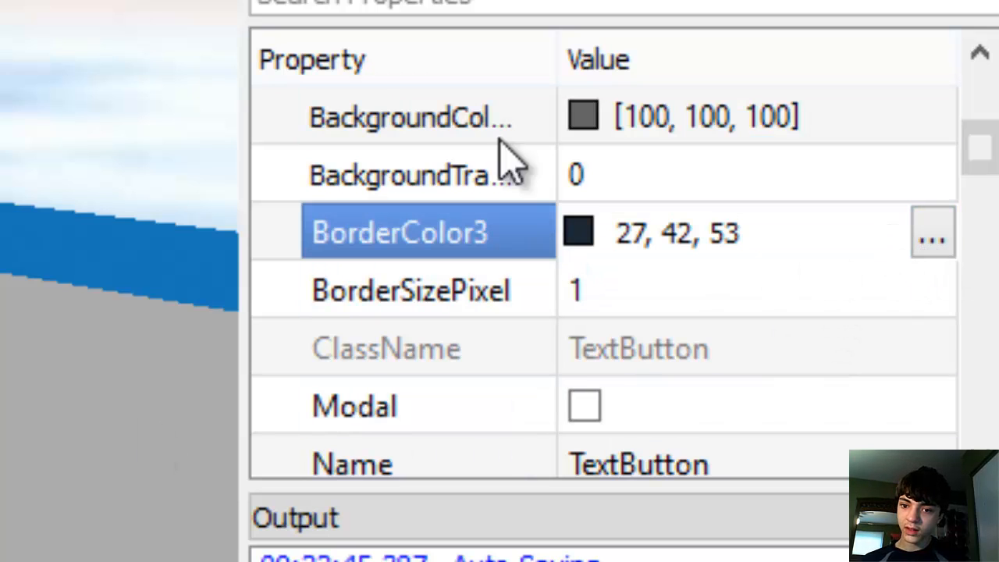
{"action": "mouse_move", "coordinate": [508, 160]}
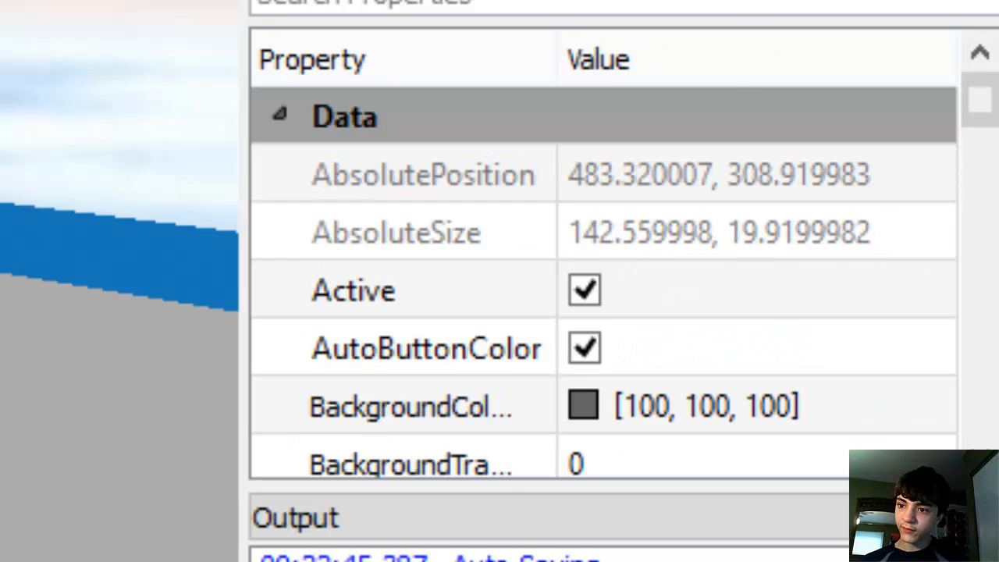
{"action": "left_click", "coordinate": [409, 406]}
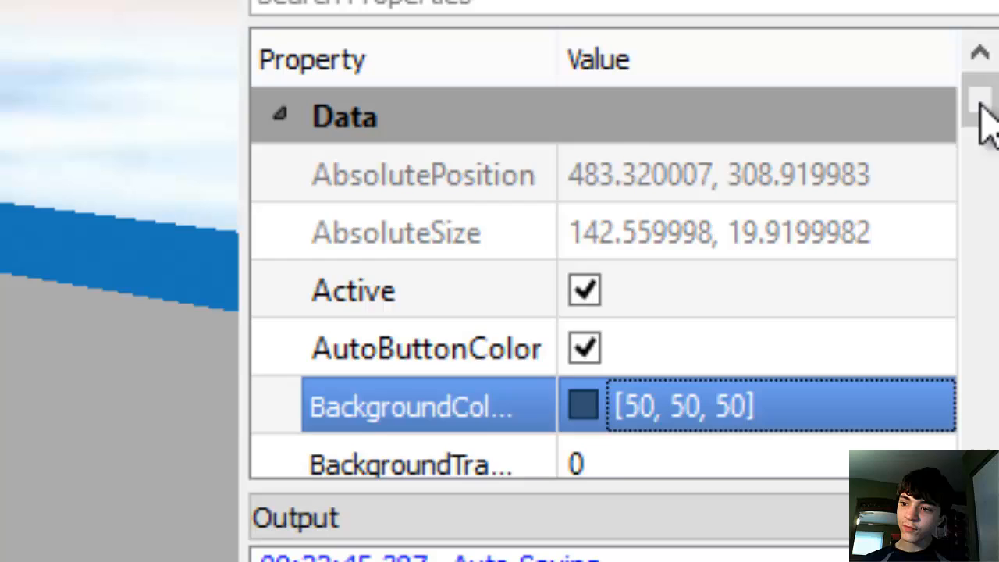
Give the button light grey scaled text reading Donate.
{"action": "scroll", "scroll_direction": "down", "scroll_amount": 3}
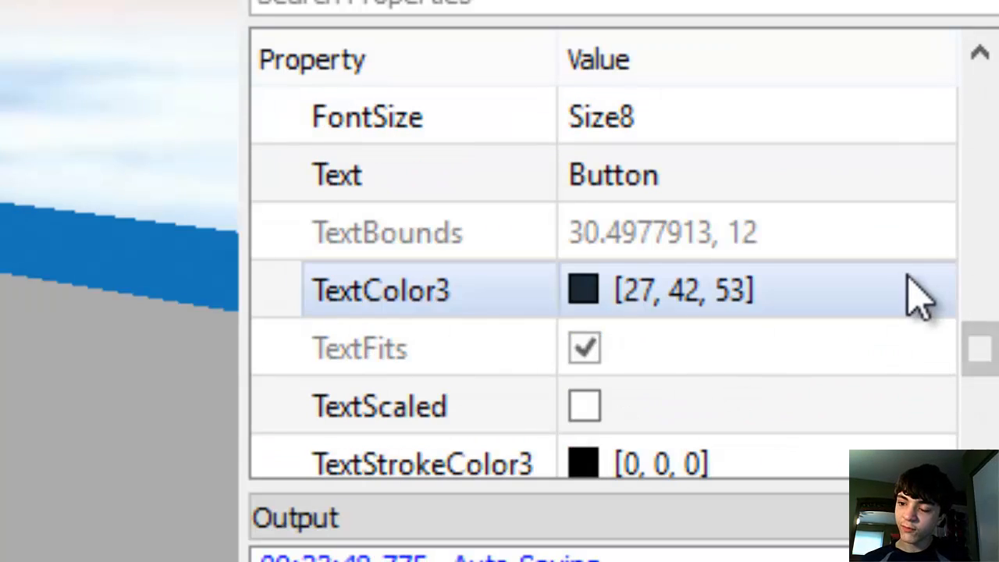
{"action": "mouse_move", "coordinate": [866, 343]}
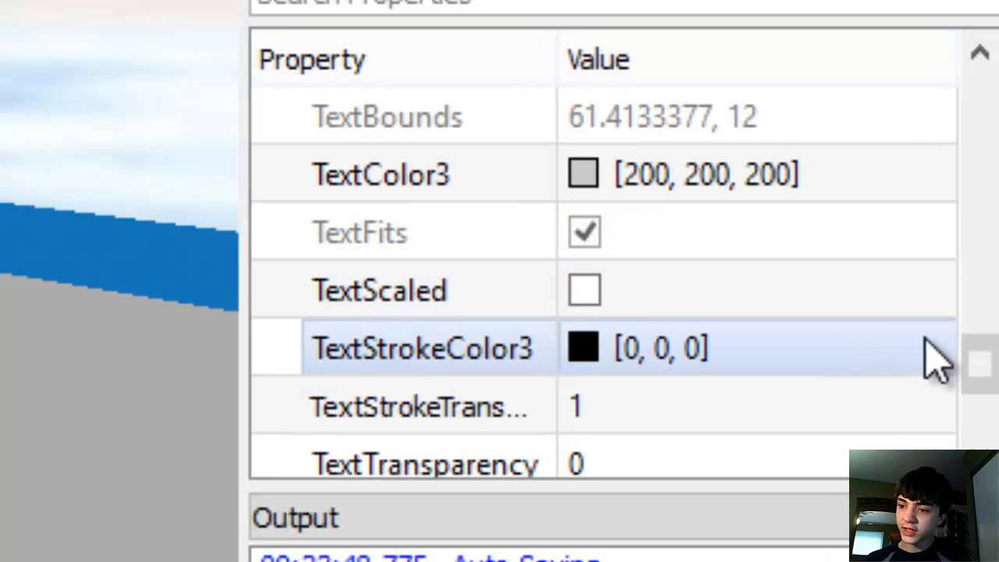
{"action": "scroll", "scroll_direction": "down", "scroll_amount": 3}
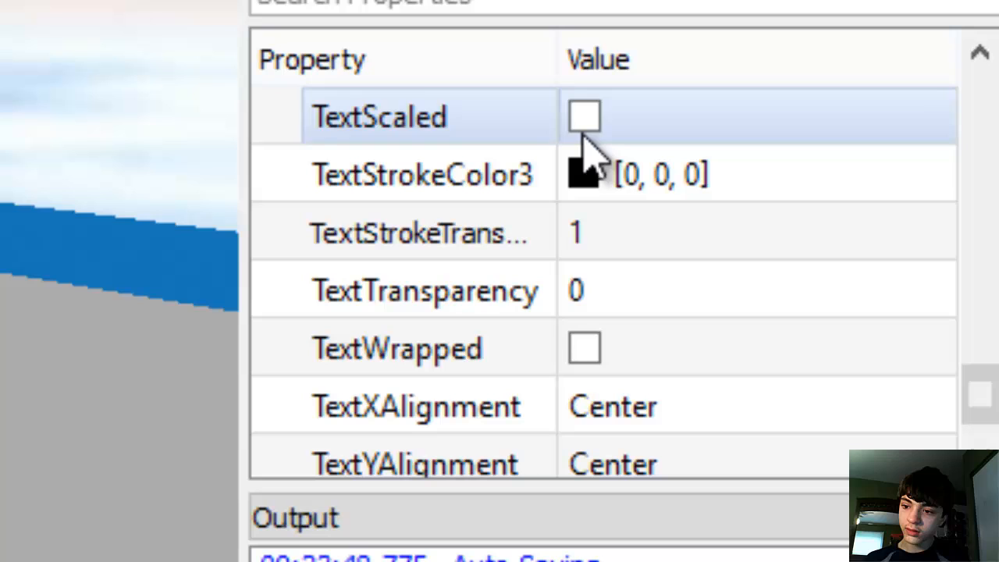
{"action": "scroll", "scroll_direction": "up", "scroll_amount": 3}
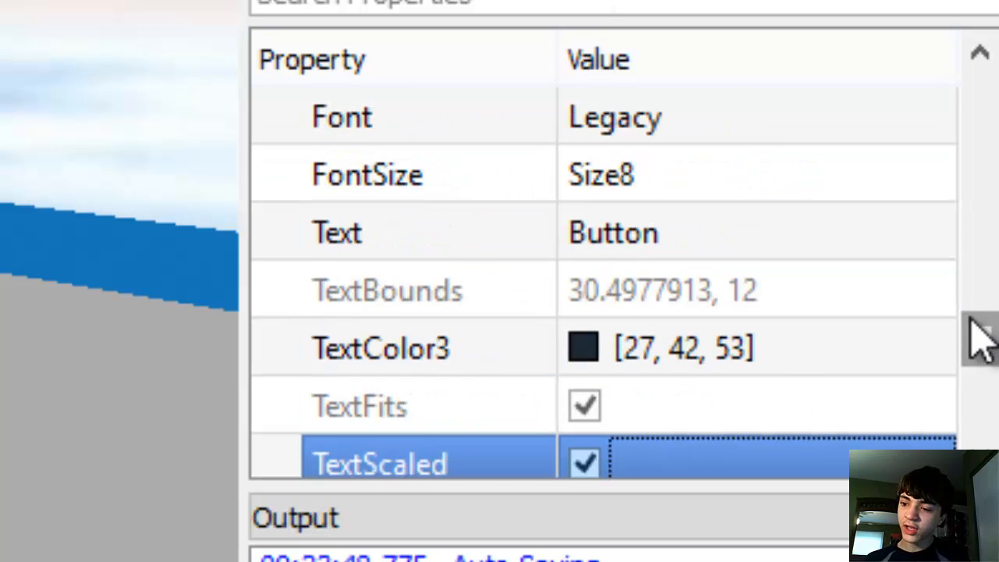
{"action": "scroll", "scroll_direction": "up", "scroll_amount": 3}
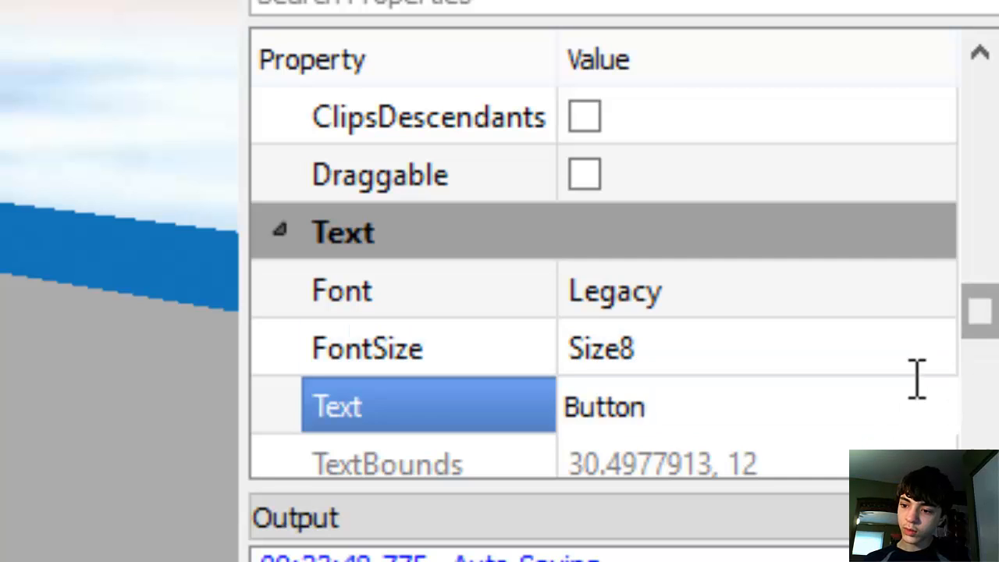
{"action": "type", "text": "Donate"}
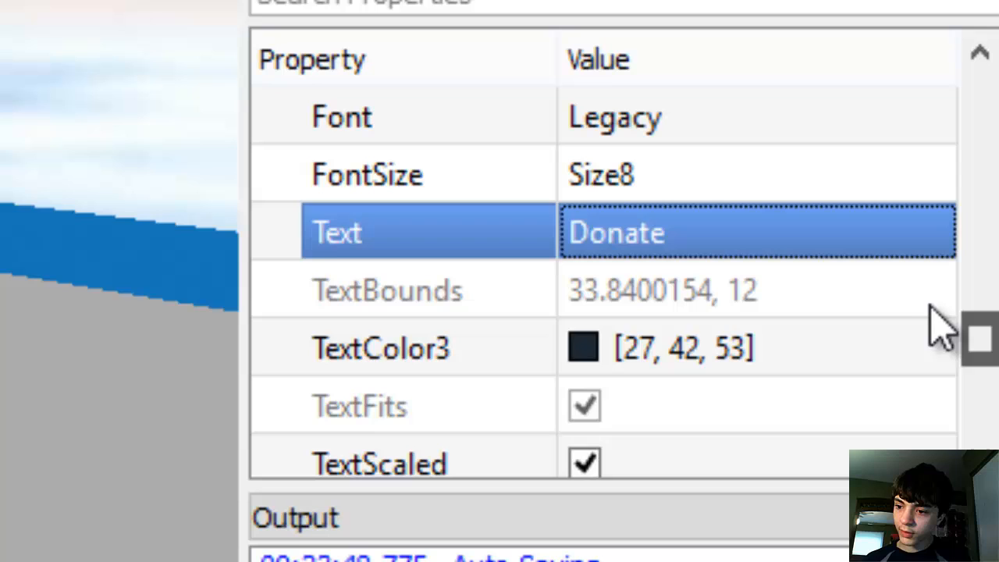
{"action": "left_click", "coordinate": [381, 348]}
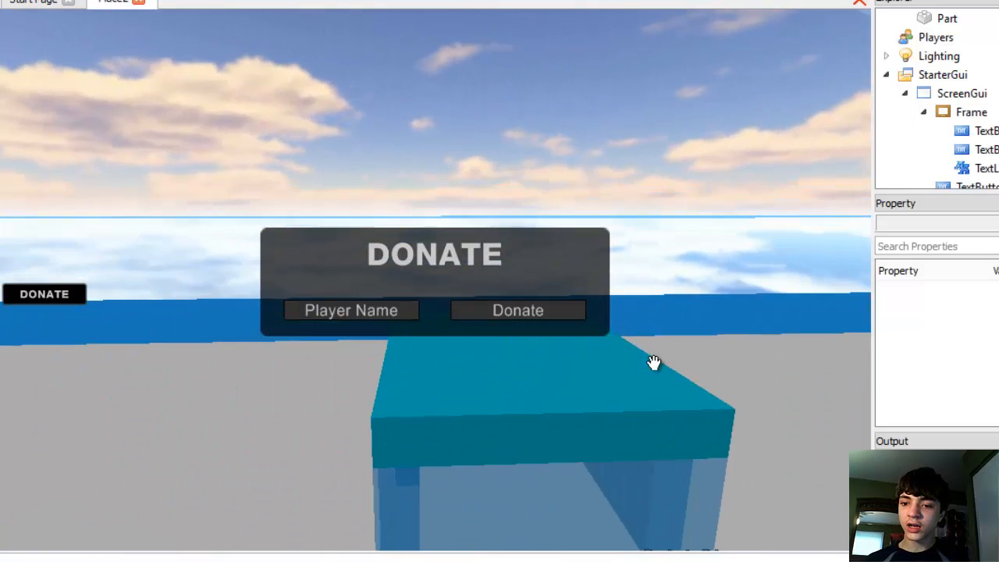
Relabel the frame's button 'Click to Donate' and set the Frame's Visible off.
{"action": "left_click", "coordinate": [518, 309]}
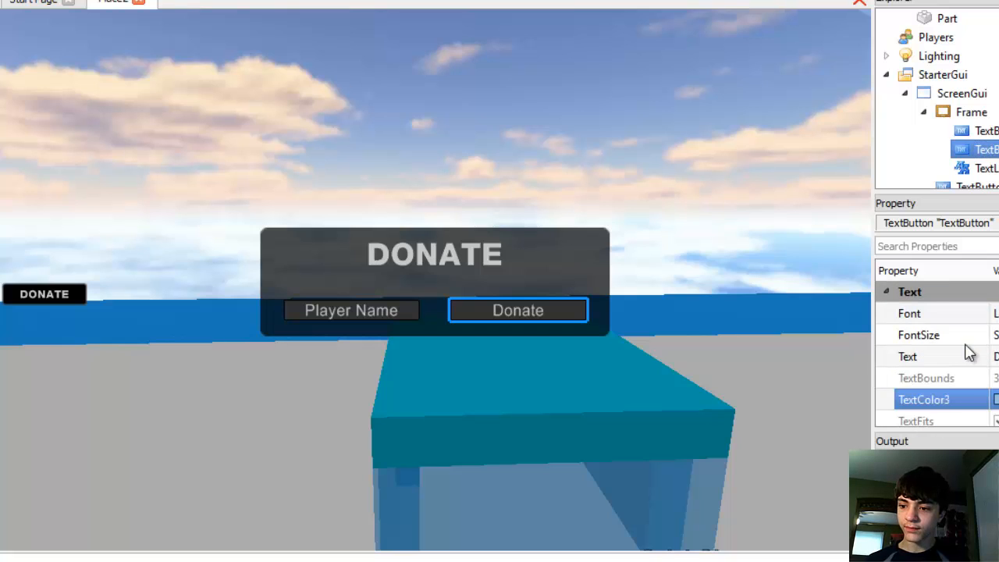
{"action": "left_click", "coordinate": [907, 356]}
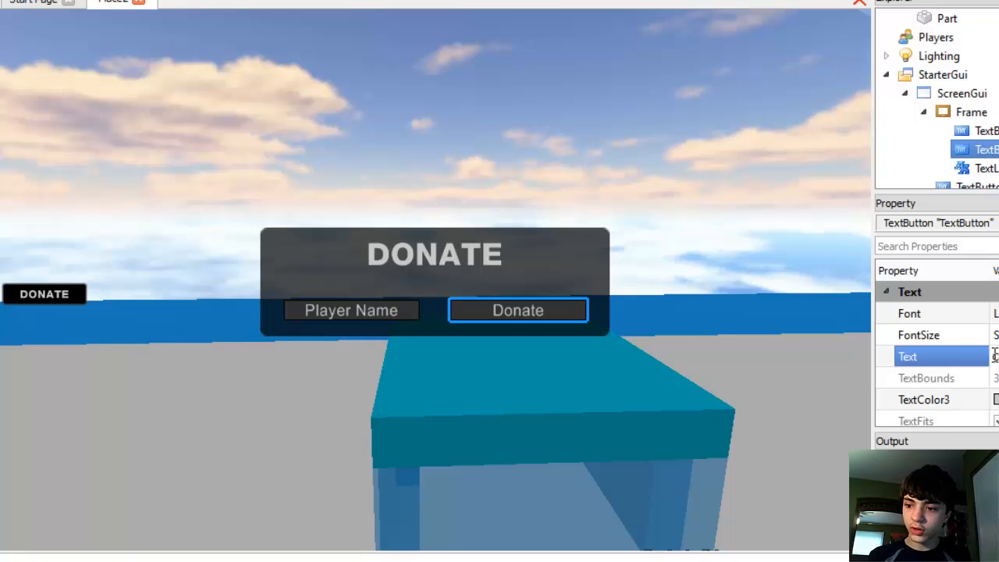
{"action": "type", "text": "Click to Donate"}
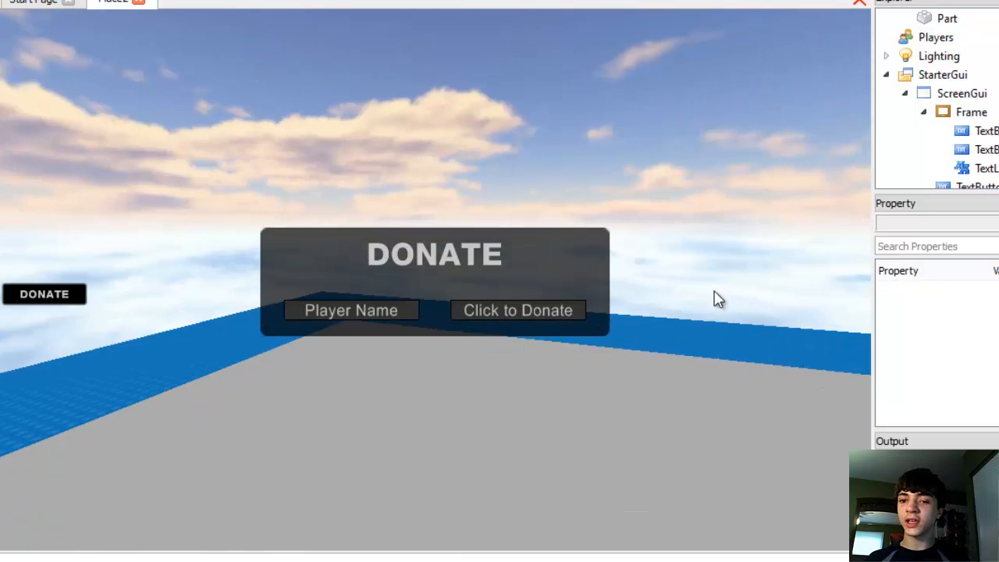
{"action": "left_click", "coordinate": [971, 112]}
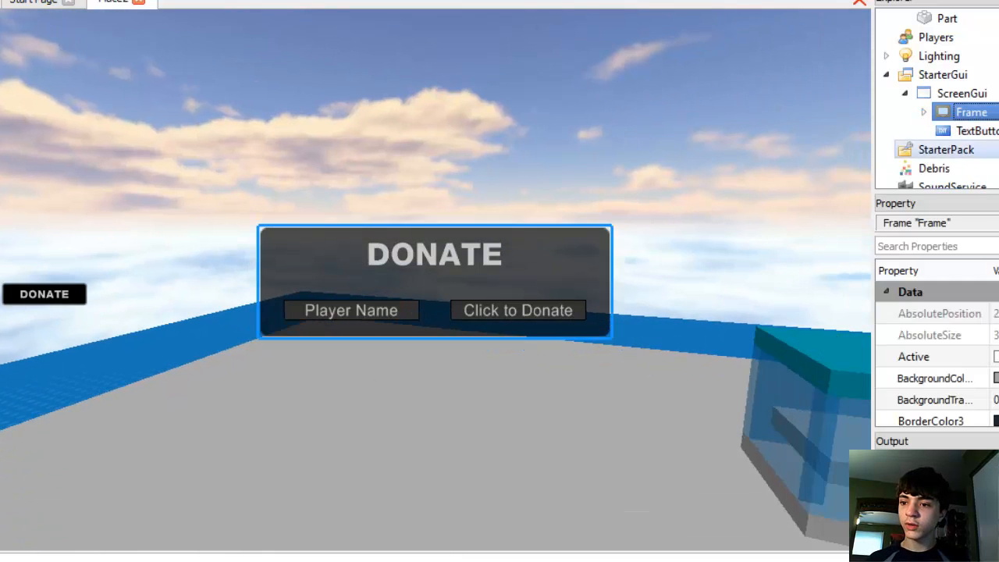
{"action": "left_click", "coordinate": [913, 334]}
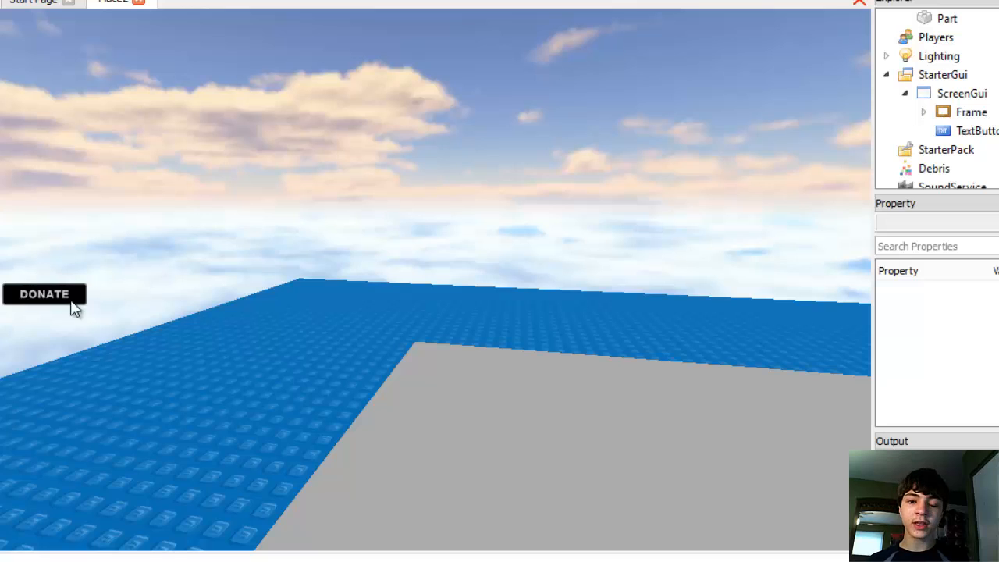
Add a Script to the ScreenGui with a MouseButton1Click handler on the Donate TextButton.
{"action": "left_click", "coordinate": [961, 93]}
{"action": "type", "text": "s"}
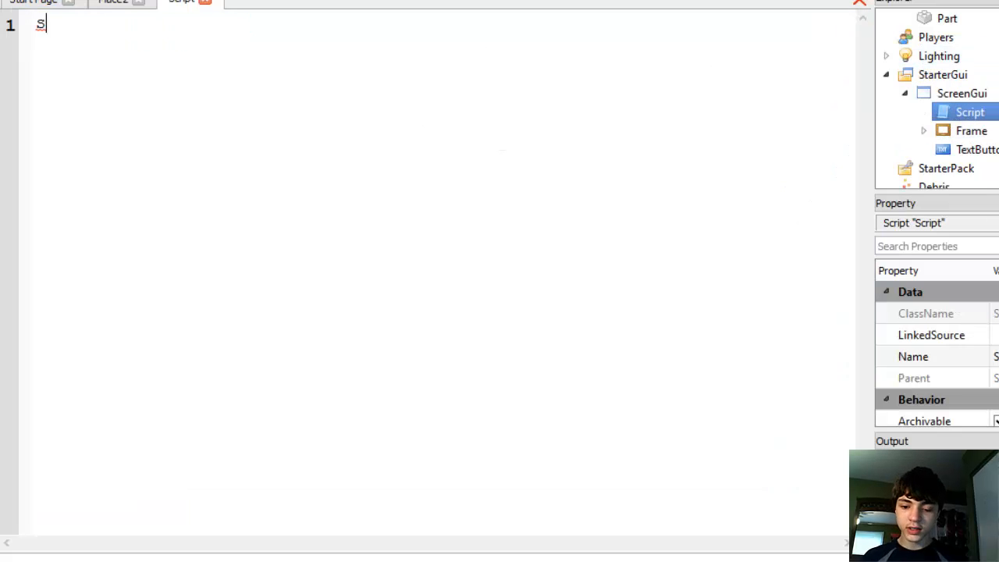
{"action": "type", "text": "cript.Parent.TextButto"}
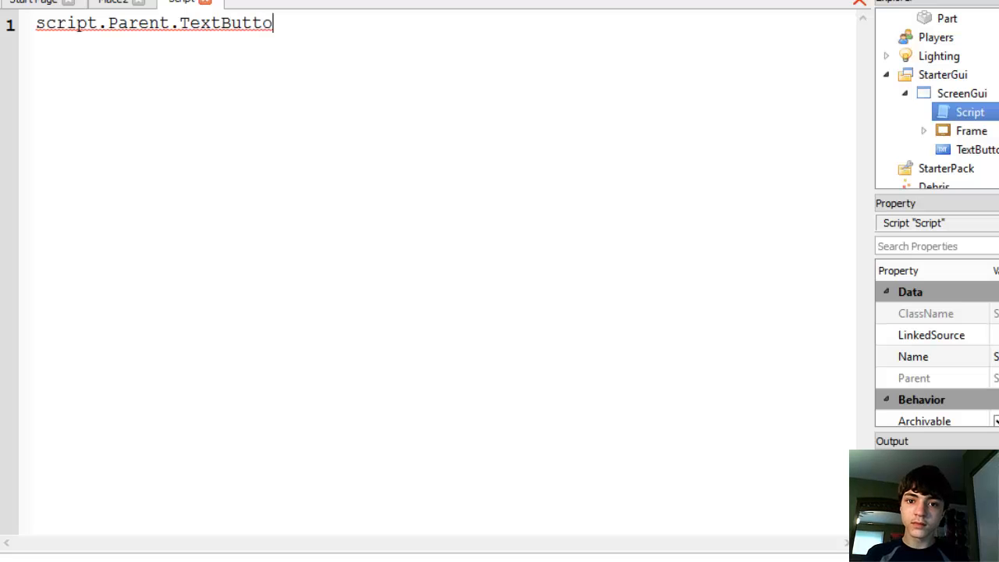
{"action": "type", "text": "n.MouseButton"}
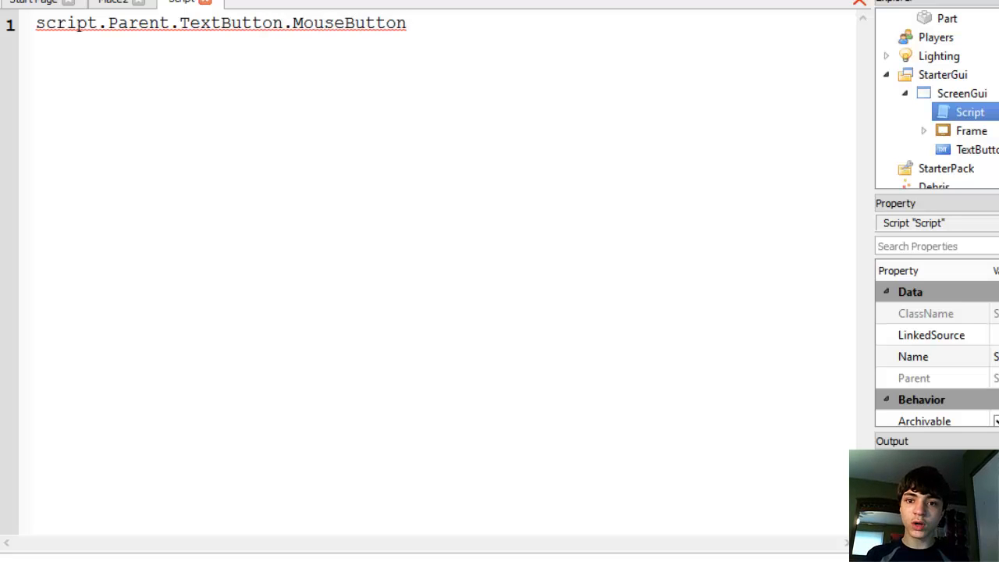
{"action": "type", "text": "1Click:connect"}
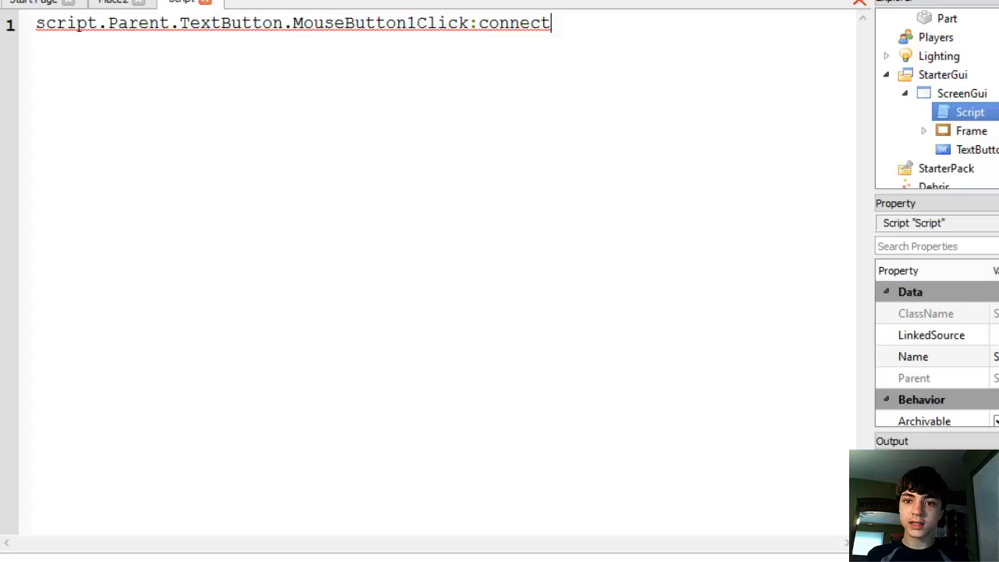
{"action": "type", "text": "(function()"}
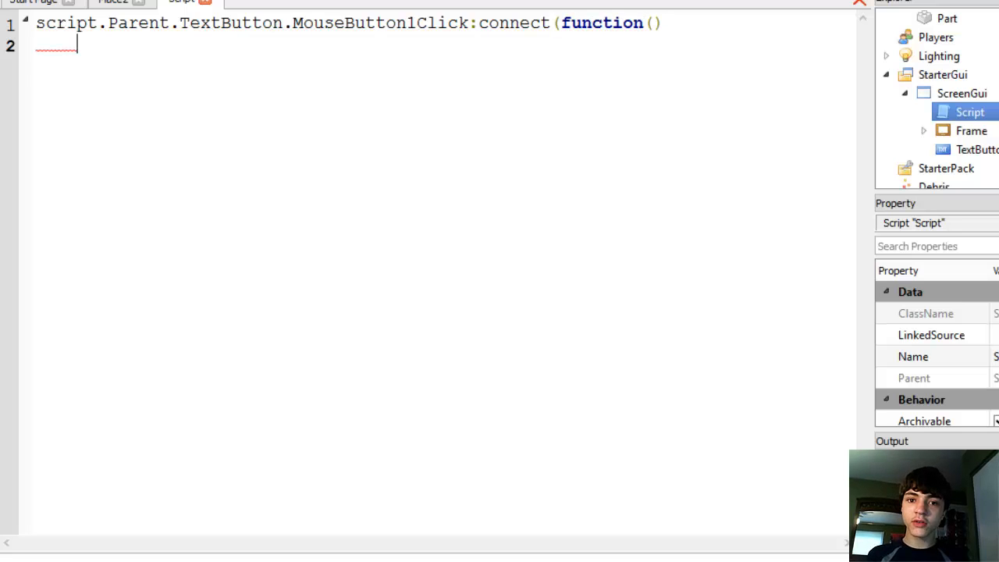
{"action": "type", "text": "end)"}
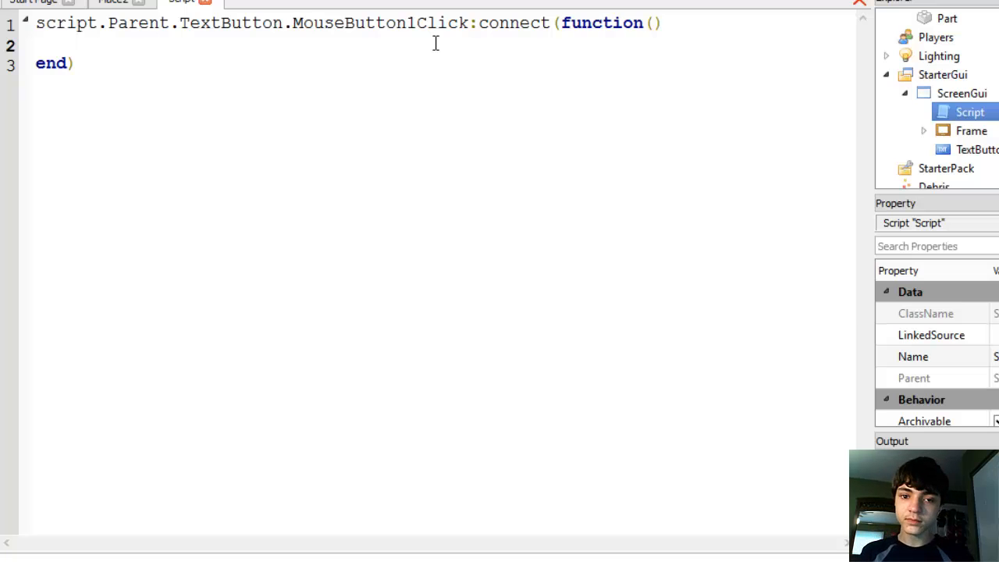
Write the if/else body toggling script.Parent.Frame.Visible between true and false.
{"action": "type", "text": "sc"}
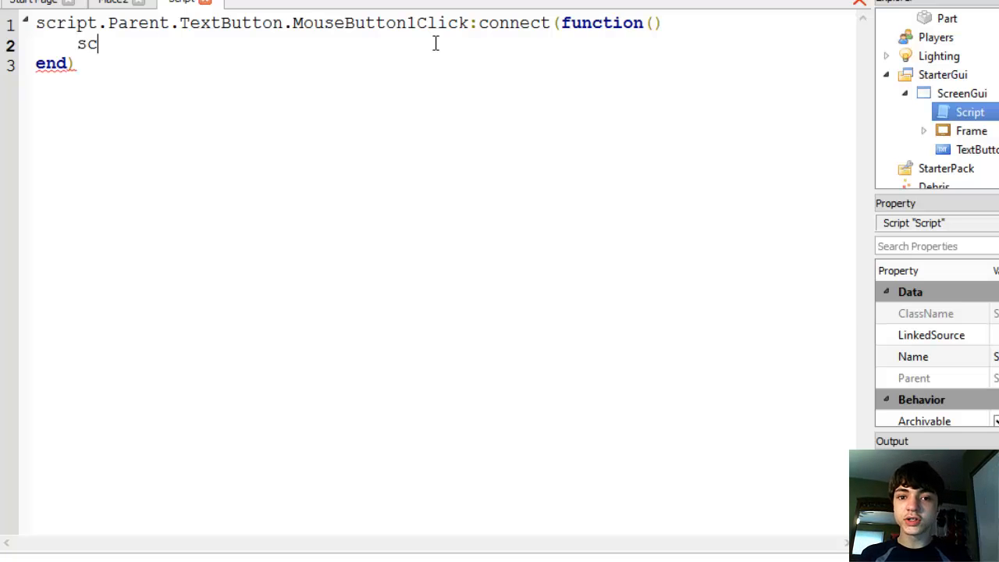
{"action": "type", "text": "if script,"}
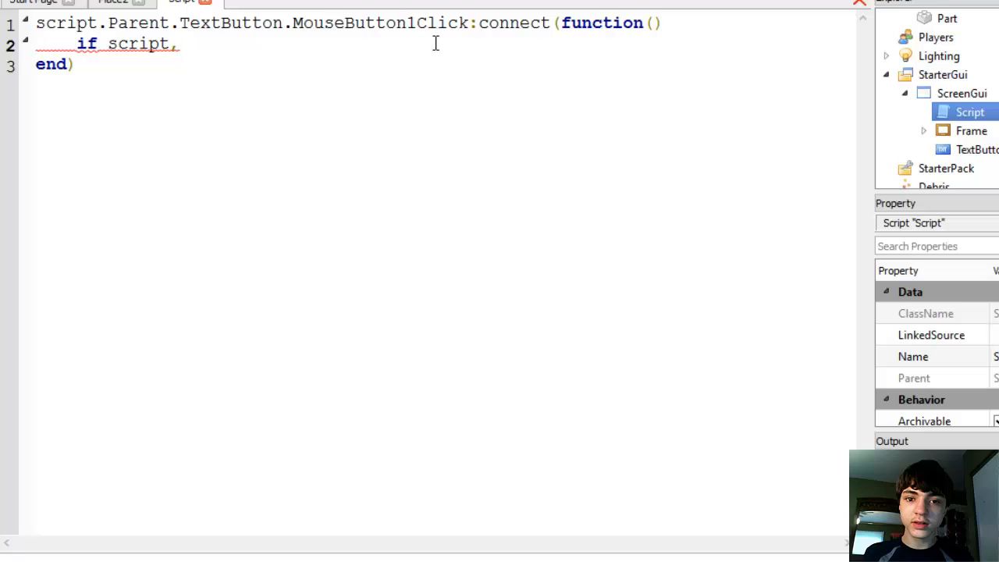
{"action": "type", "text": "Parent.Frame.Visi"}
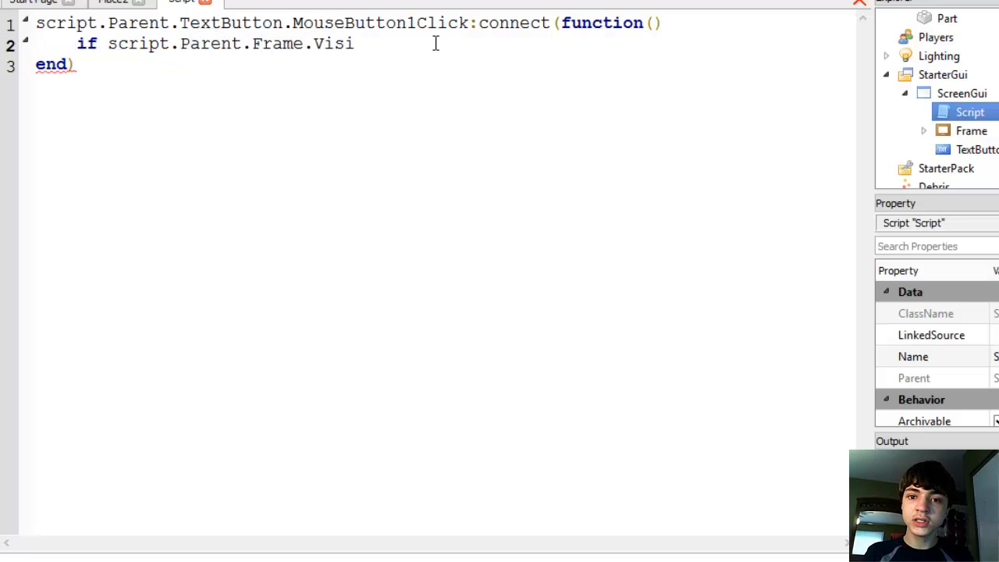
{"action": "type", "text": "ble==fa"}
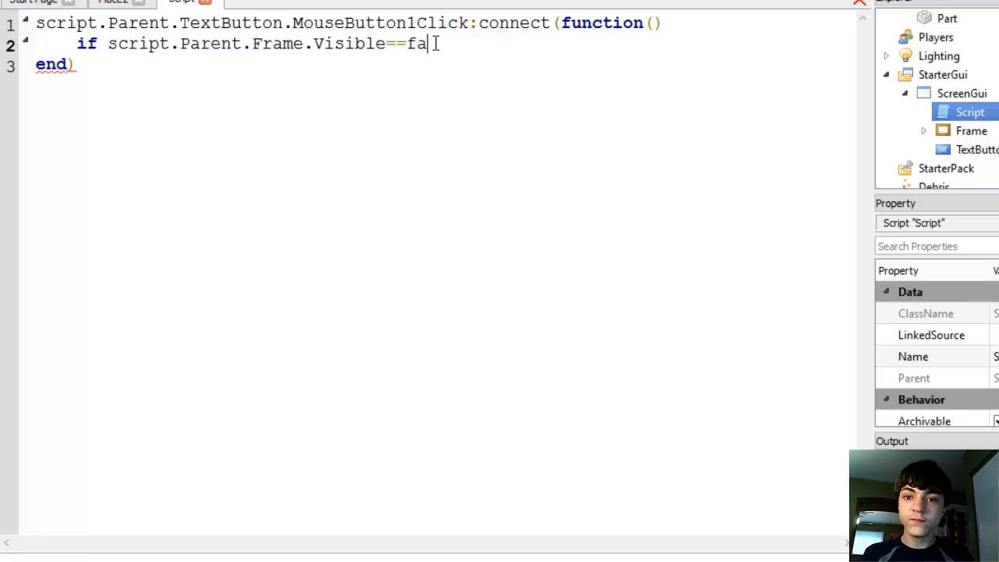
{"action": "key", "text": "Backspace"}
{"action": "type", "text": " then"}
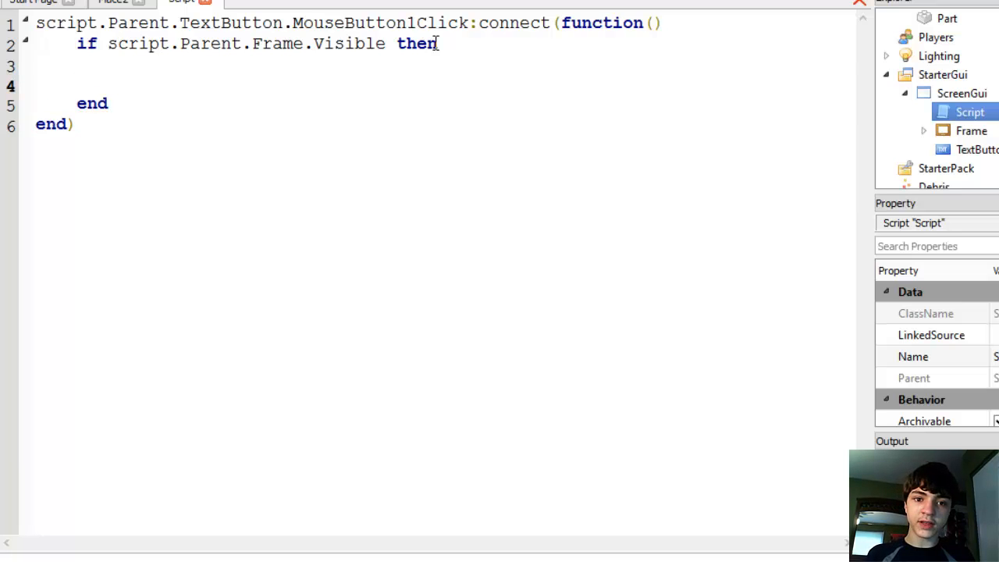
{"action": "type", "text": "else"}
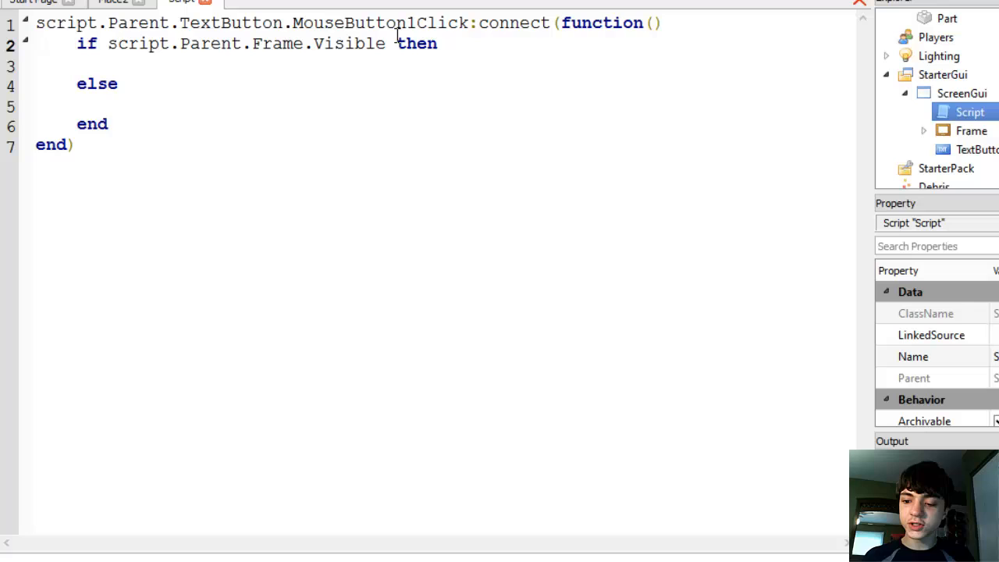
{"action": "type", "text": "=="}
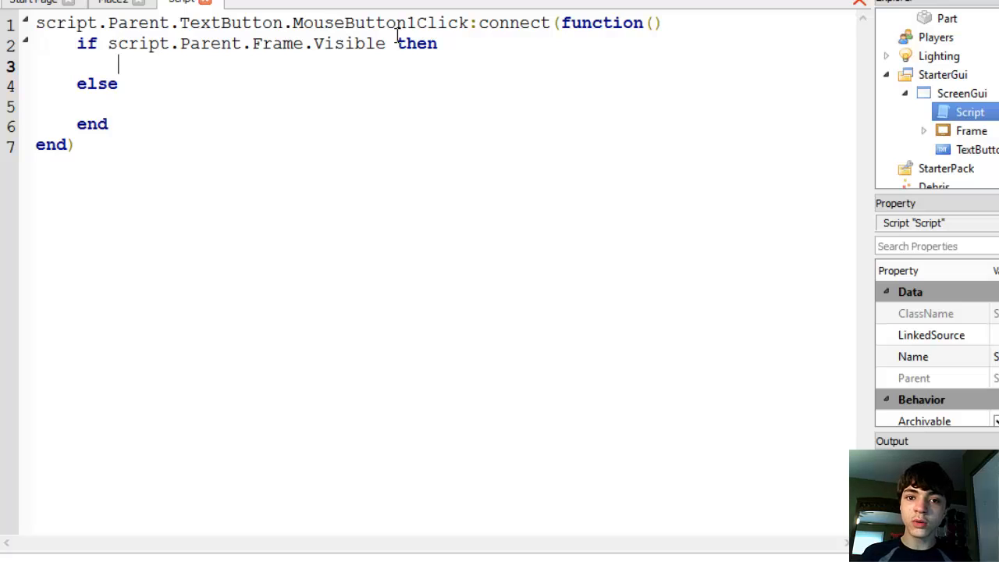
{"action": "type", "text": "script."}
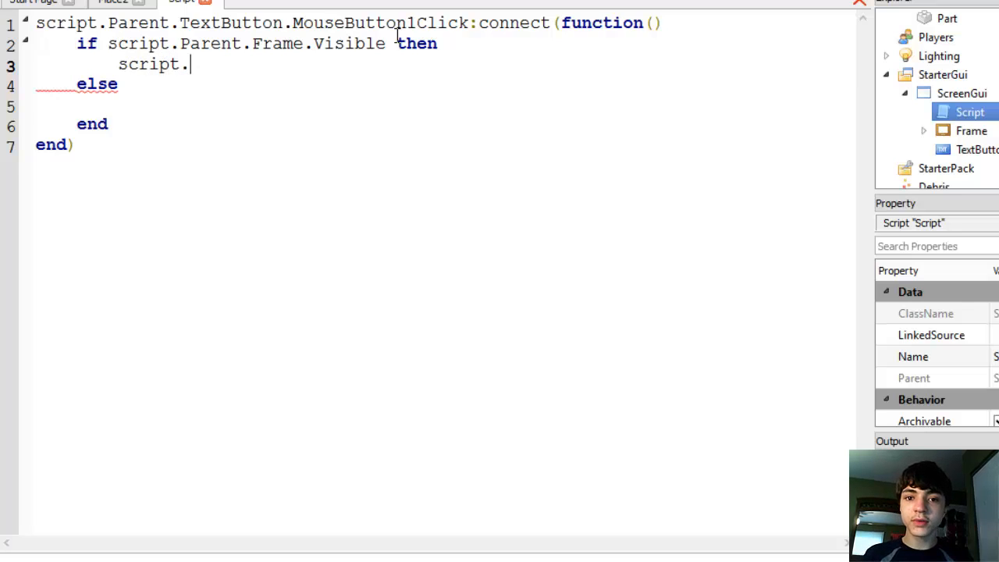
{"action": "type", "text": "Parent.Frame"}
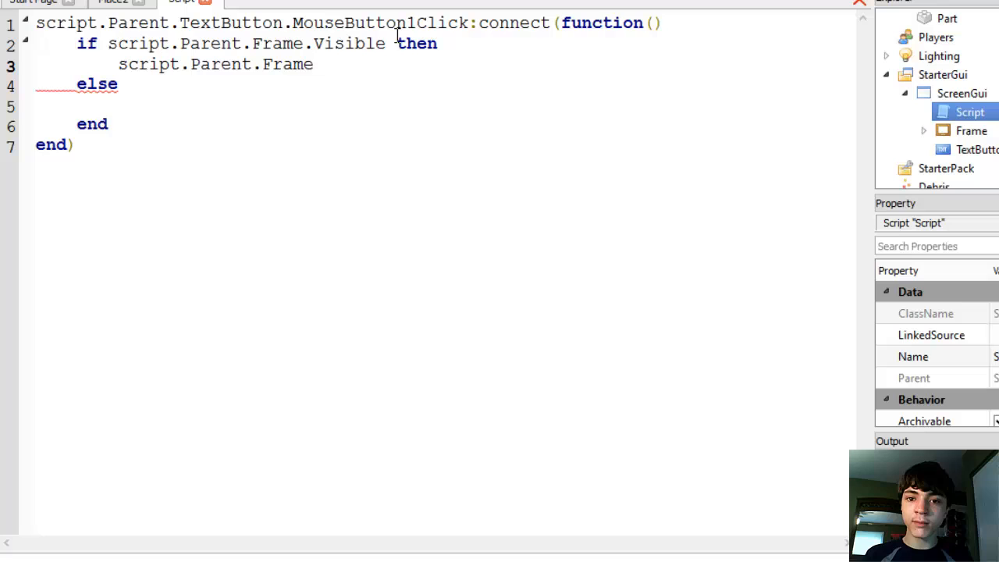
{"action": "type", "text": ".Visible=false"}
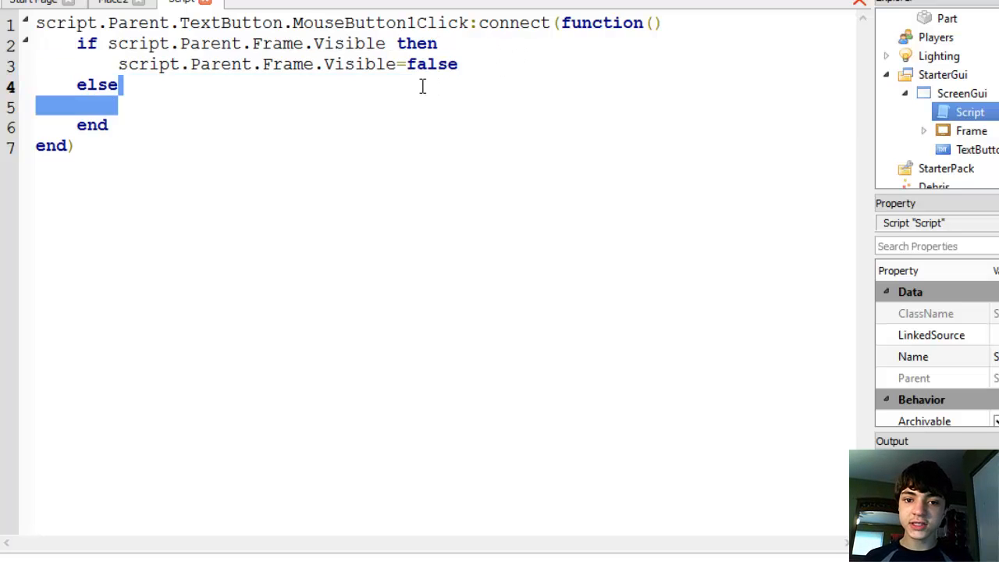
{"action": "type", "text": "script.Parent.Frame.Visible=false"}
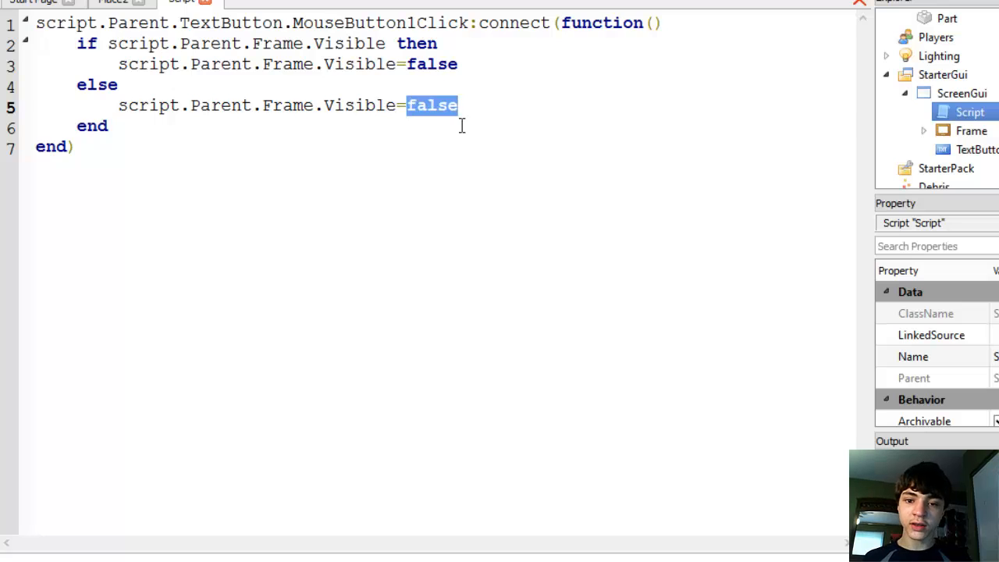
{"action": "type", "text": "true"}
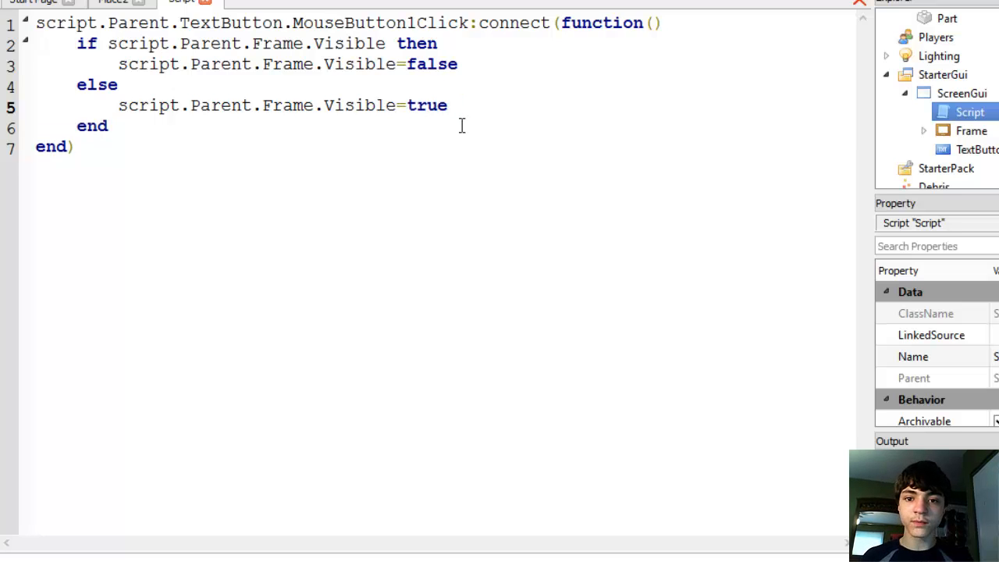
{"action": "left_click", "coordinate": [448, 106]}
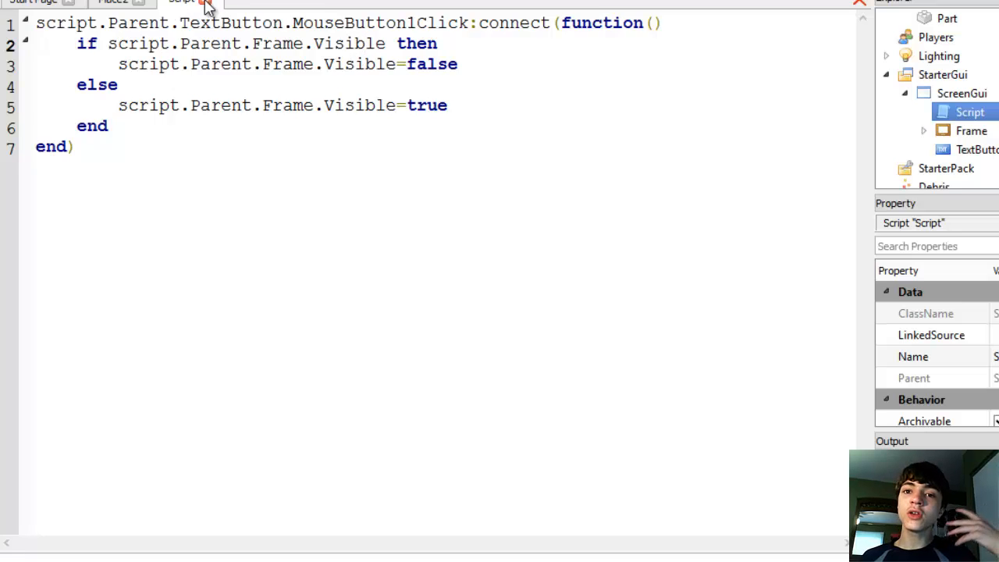
{"action": "mouse_move", "coordinate": [209, 10]}
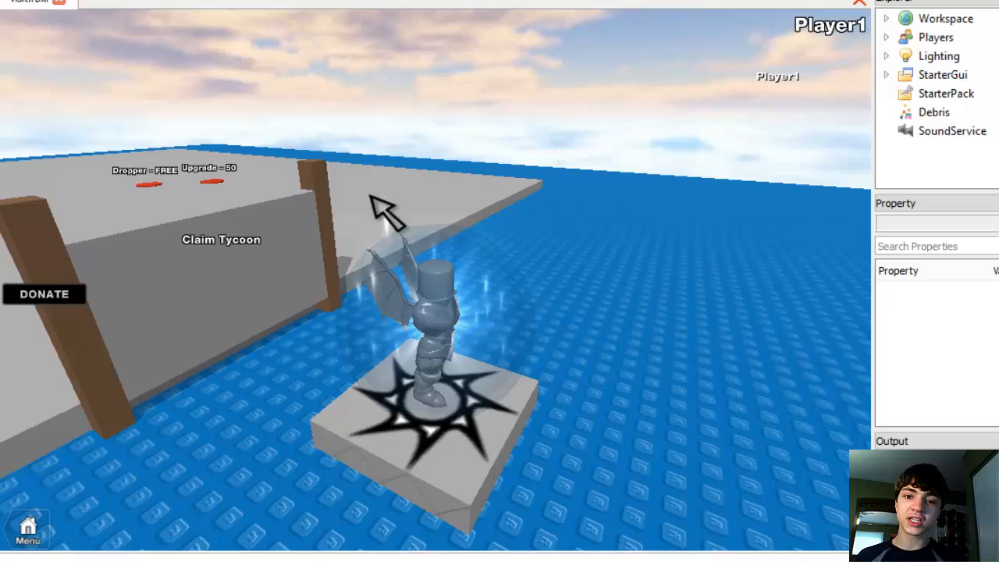
Play-test: click DONATE to open the panel and type 'dagsdg' in the Player Name box.
{"action": "left_click", "coordinate": [44, 294]}
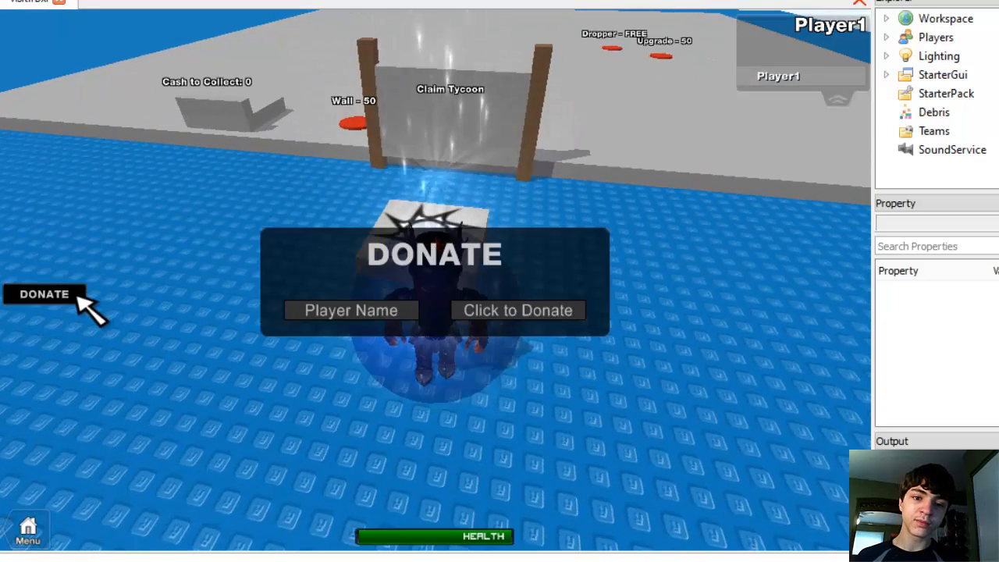
{"action": "mouse_move", "coordinate": [268, 331]}
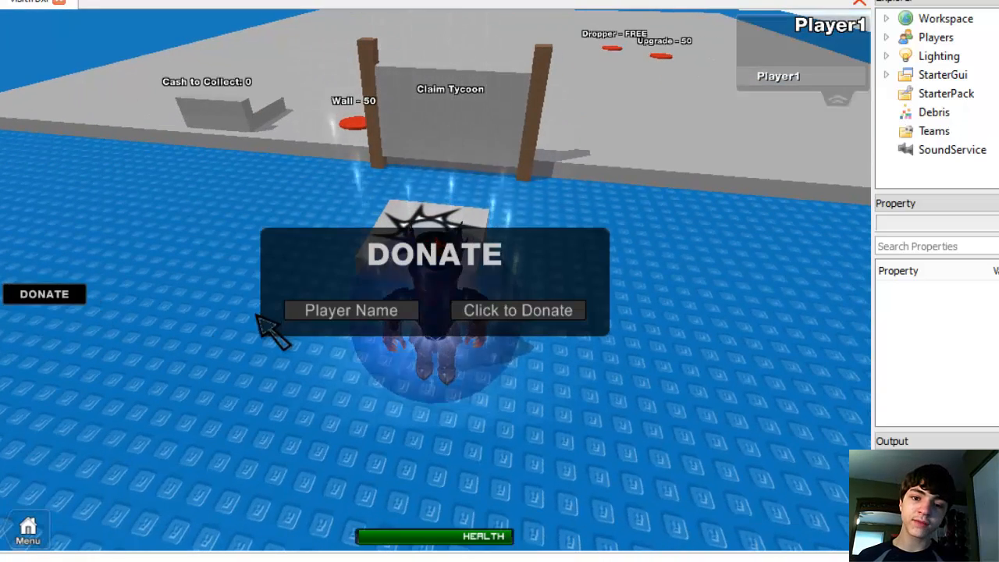
{"action": "type", "text": "dagsdg"}
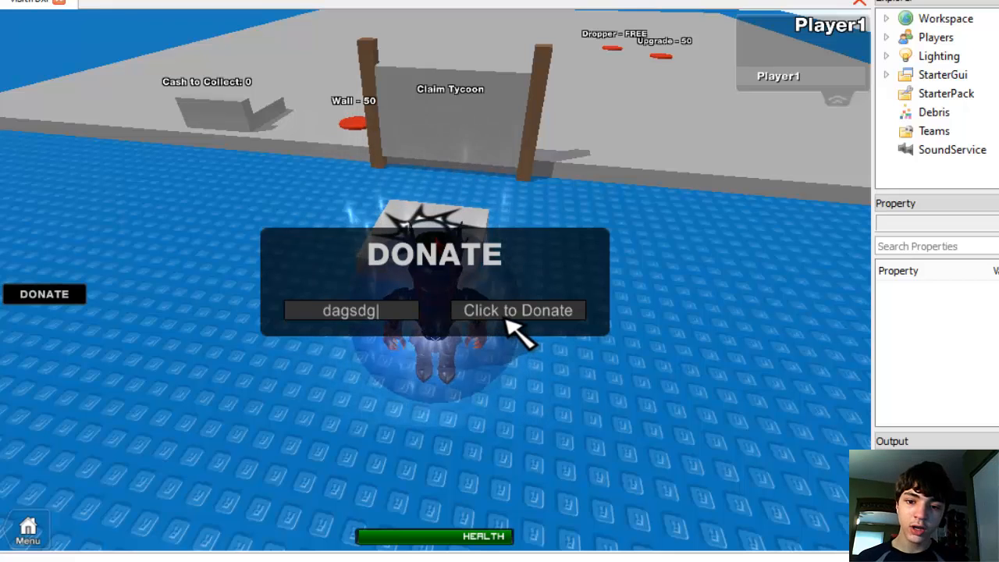